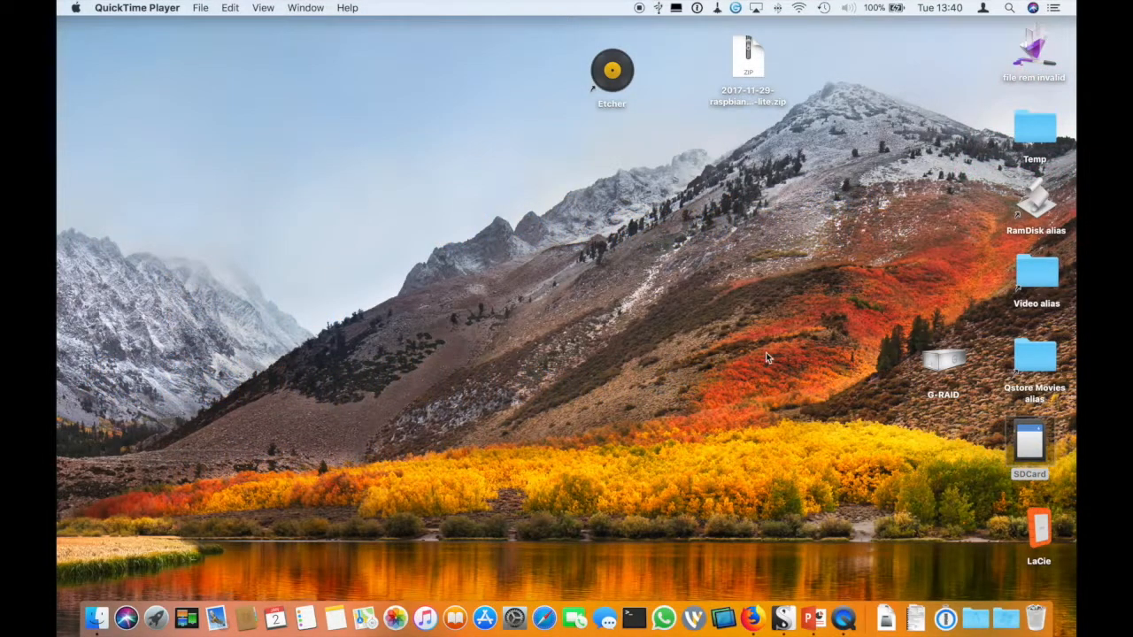
mouse_move(1026, 441)
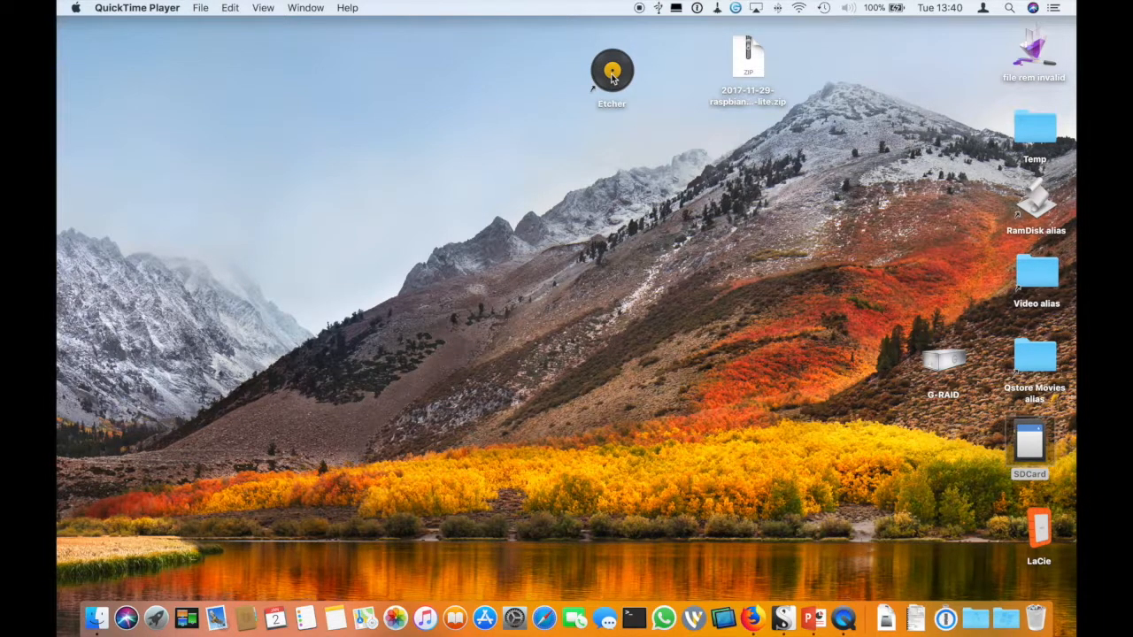
Launch Etcher and load the Raspbian lite zip as the image to write
double_click(615, 69)
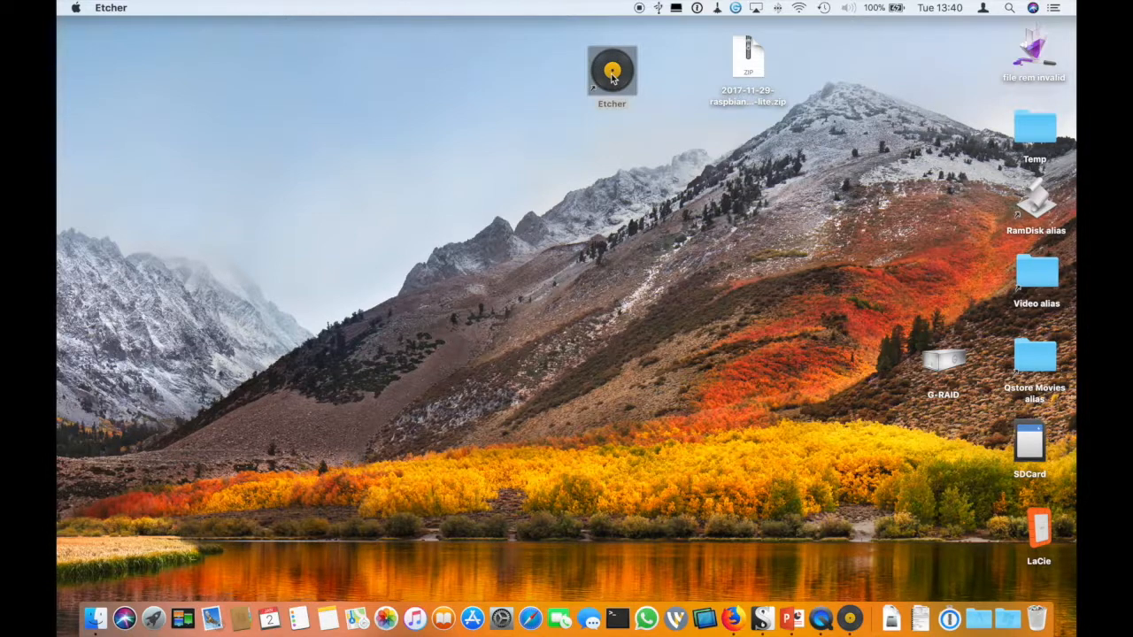
double_click(612, 69)
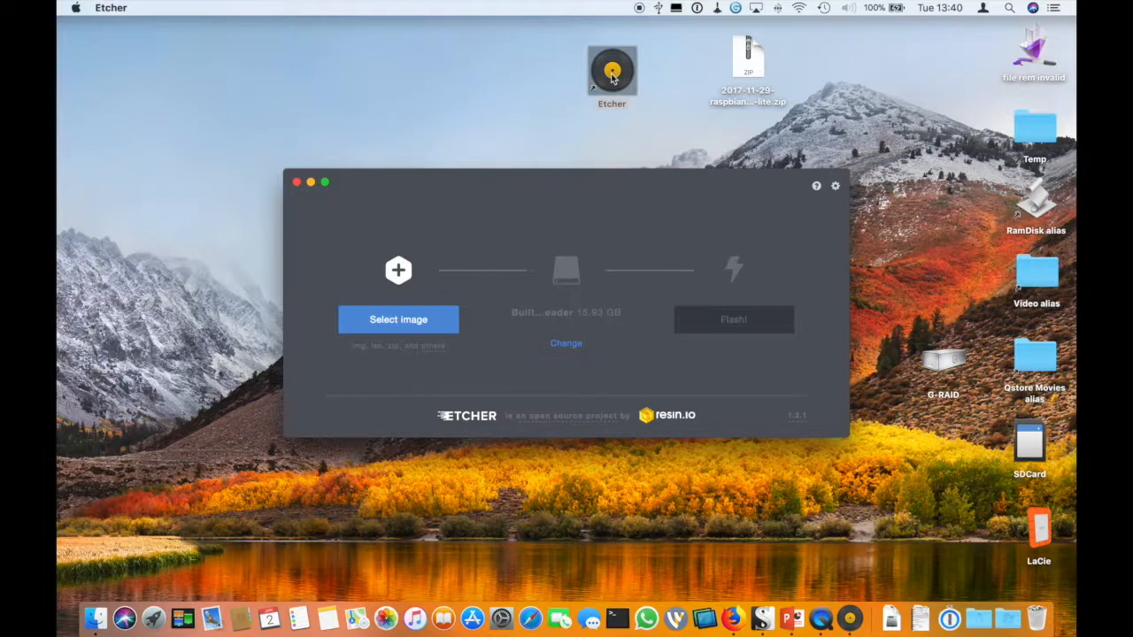
drag(748, 57, 723, 106)
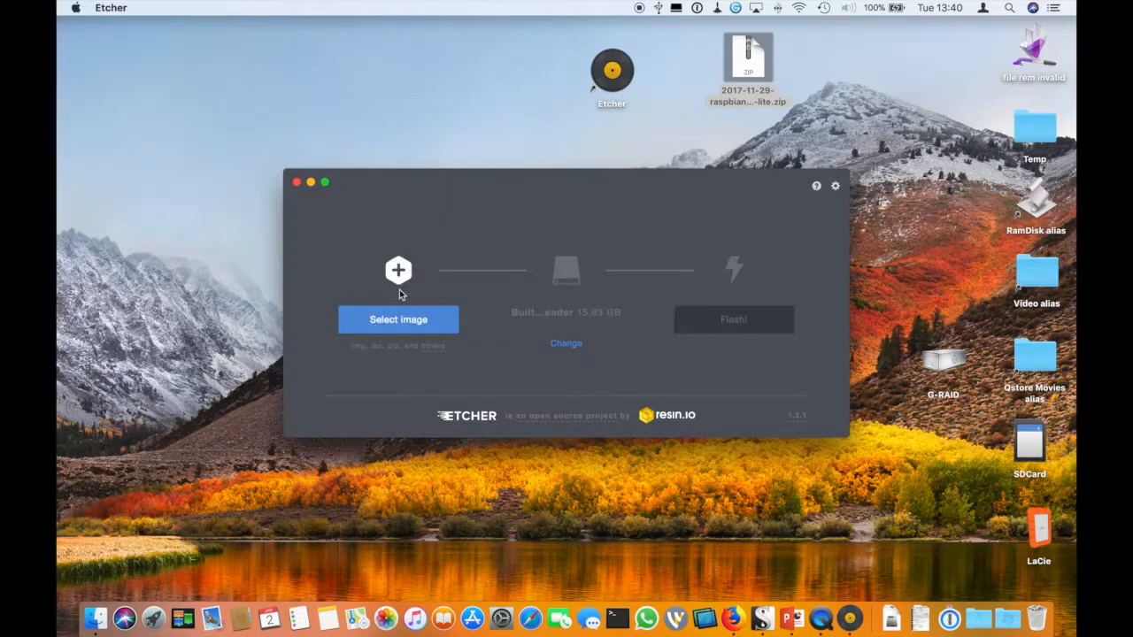
click(398, 318)
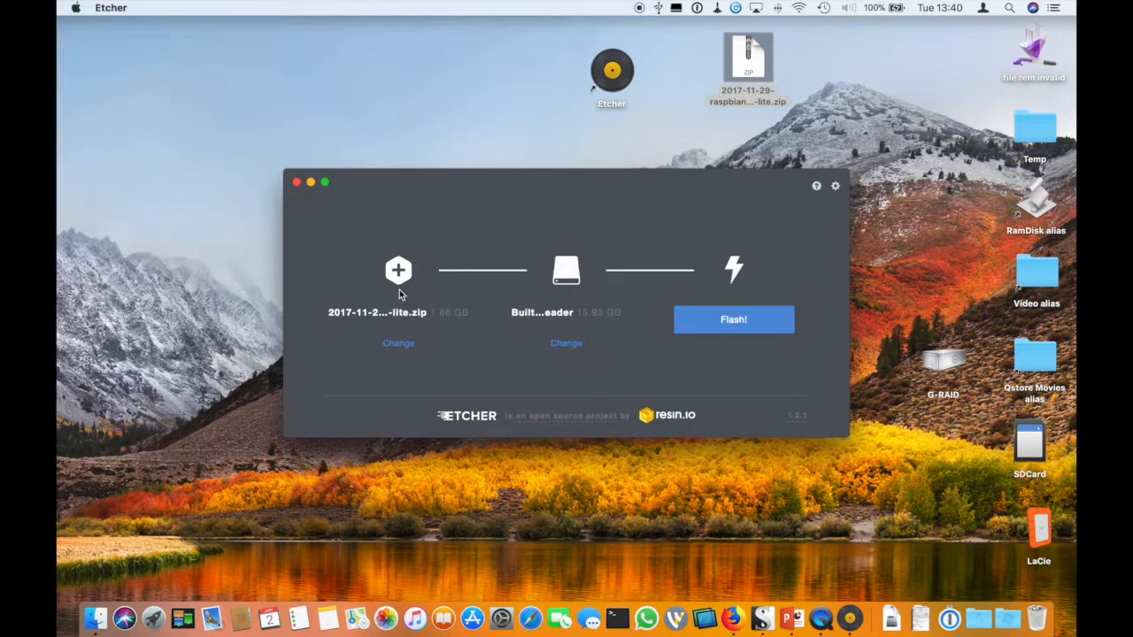
mouse_move(538, 319)
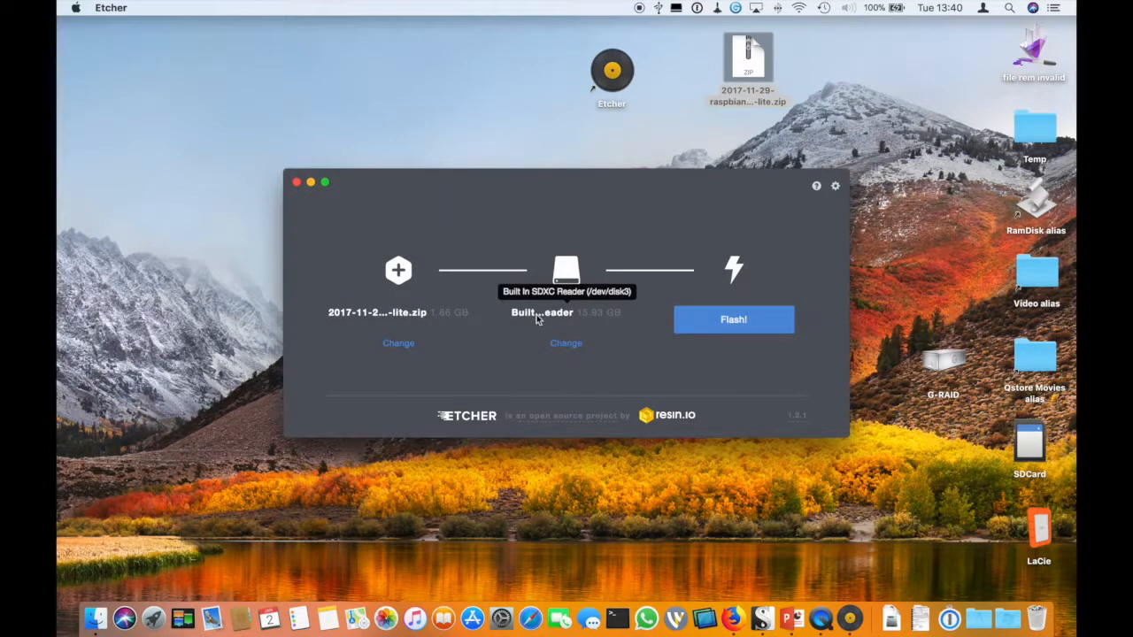
mouse_move(563, 319)
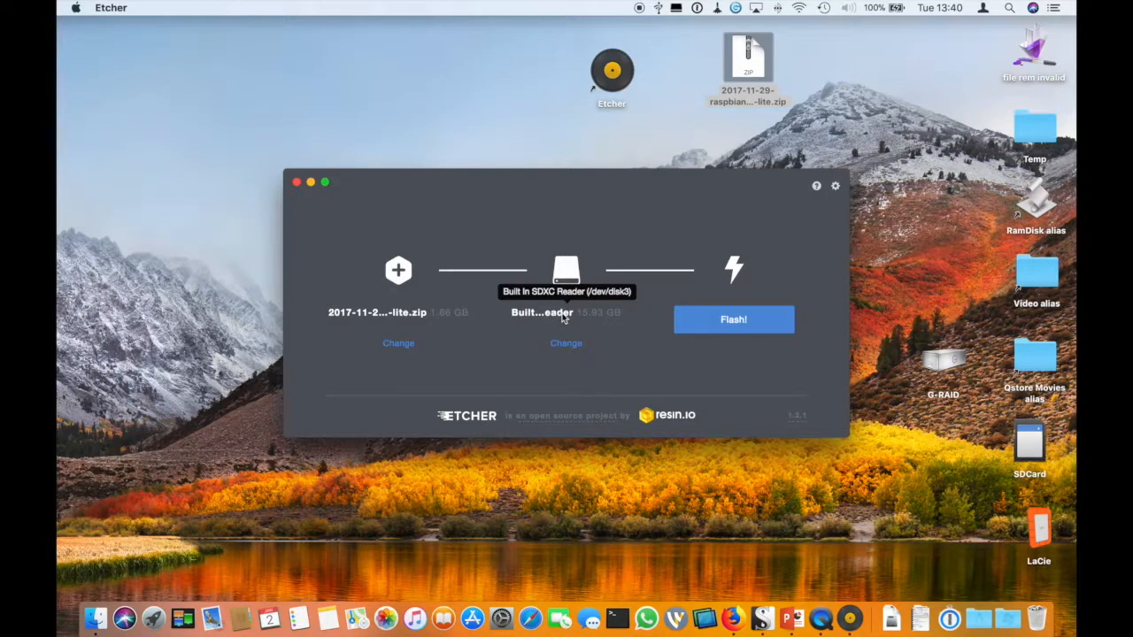
mouse_move(567, 347)
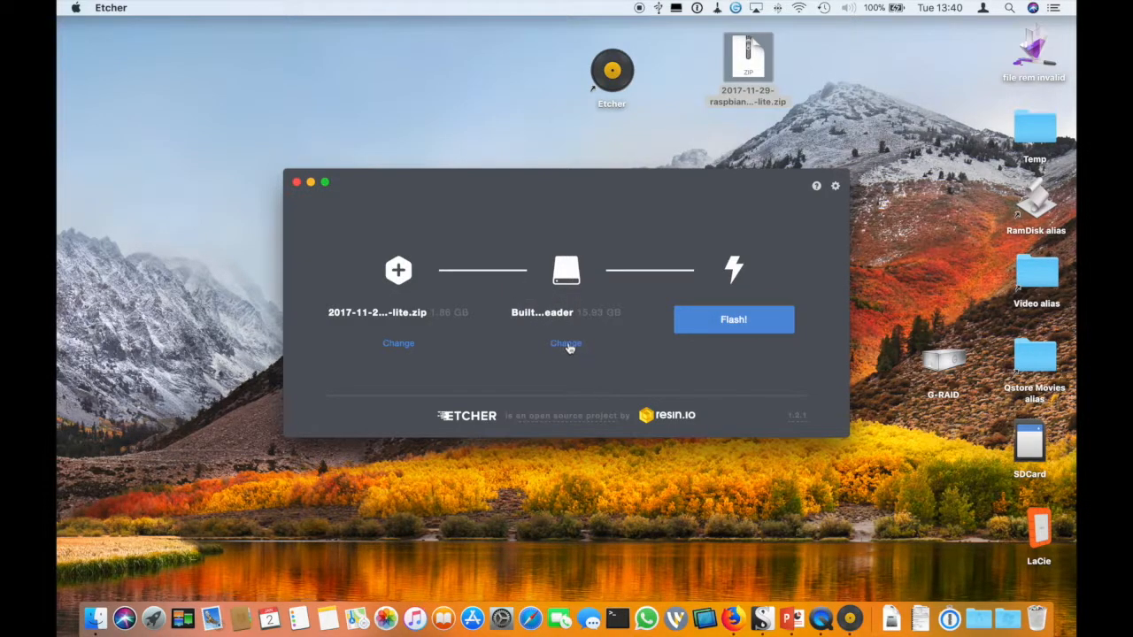
Select the 15.93 GB Built In SDXC Reader as target and start flashing
click(565, 343)
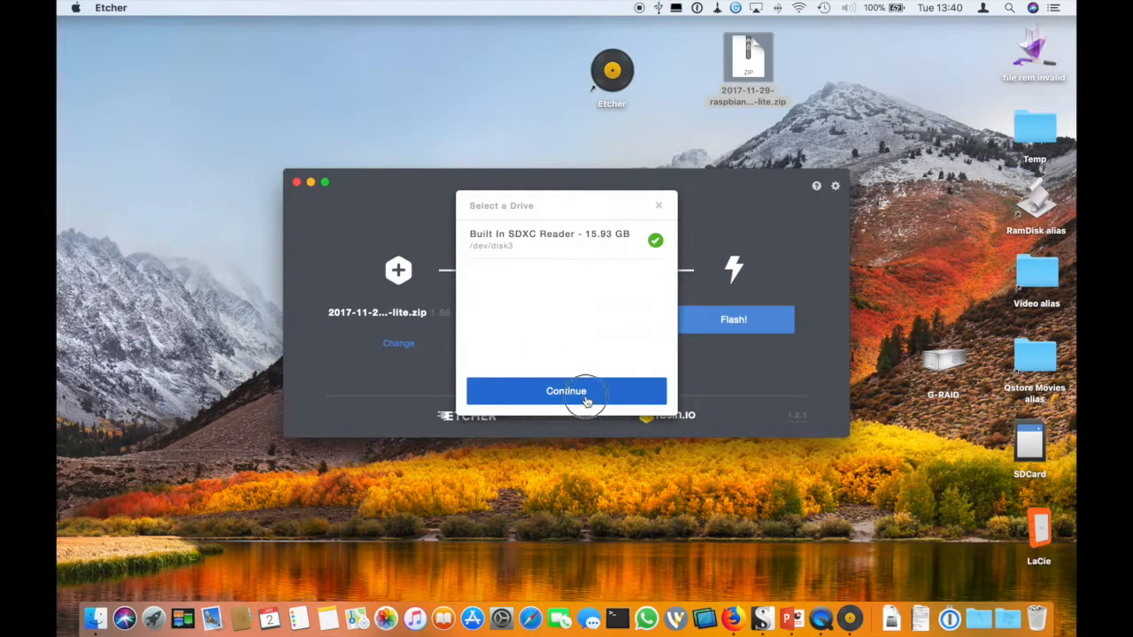
click(565, 391)
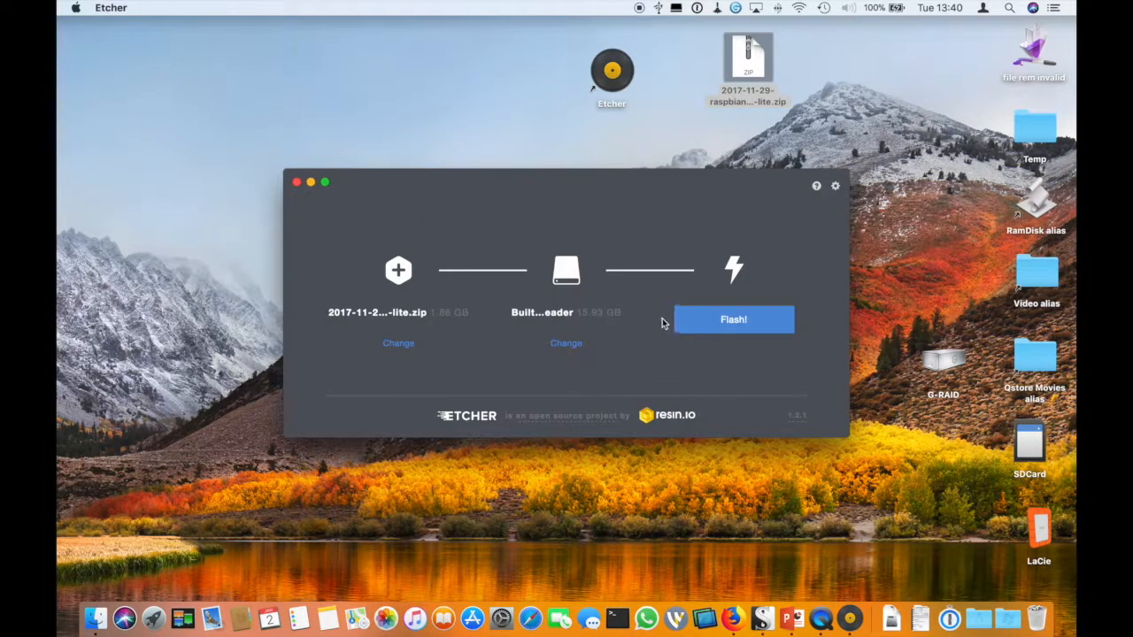
mouse_move(1071, 417)
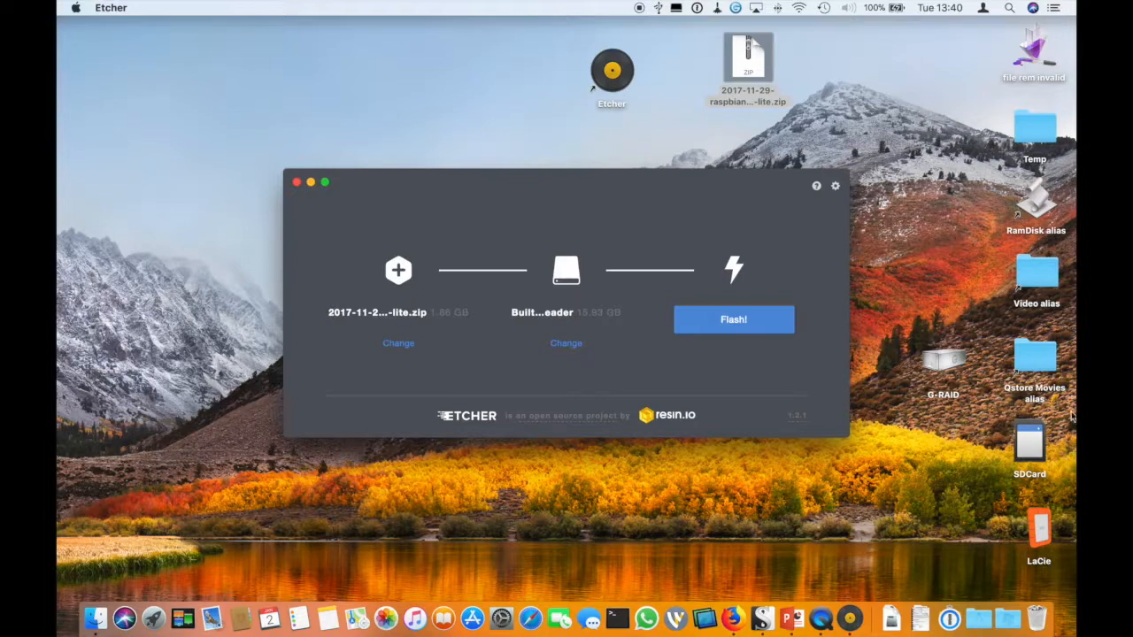
mouse_move(716, 331)
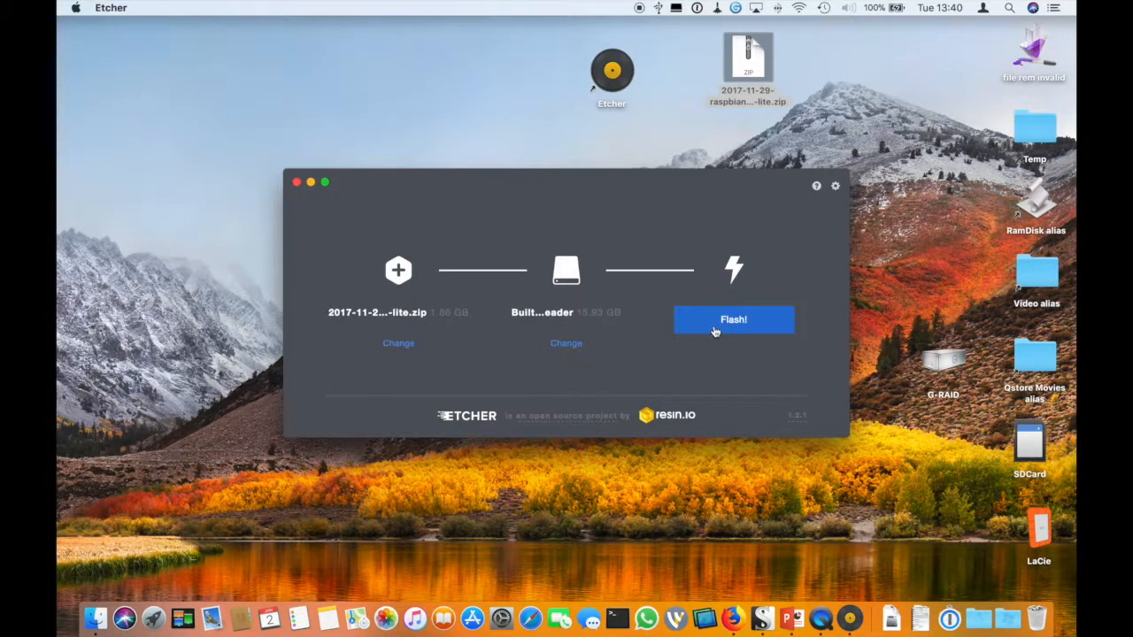
click(734, 320)
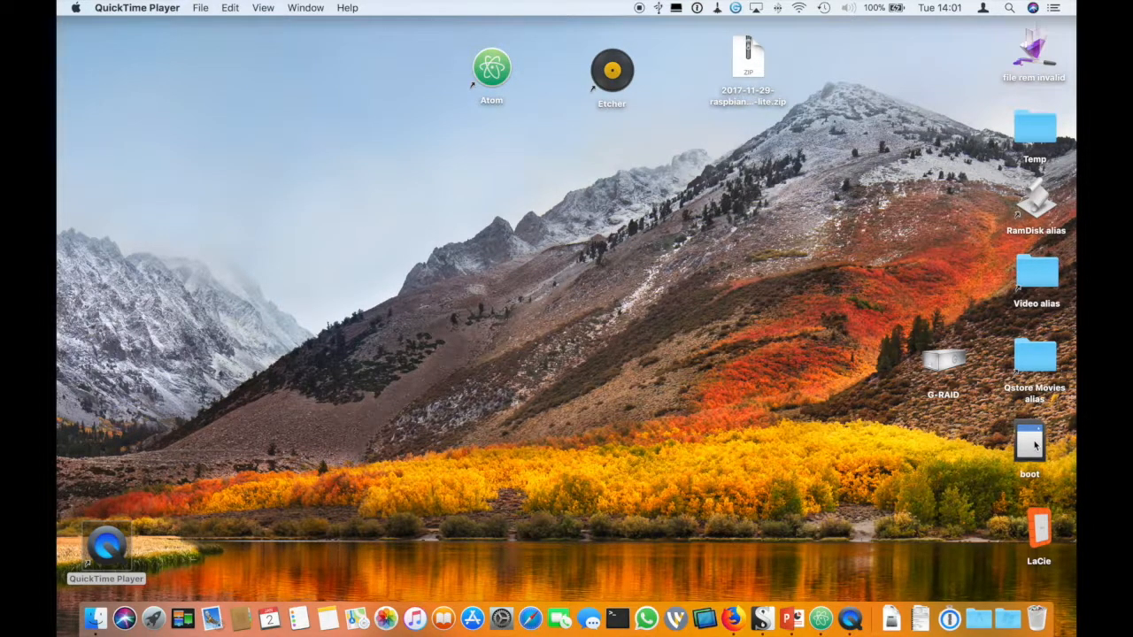
Start a Terminal session at the boot volume and confirm the location with pwd
right_click(1030, 445)
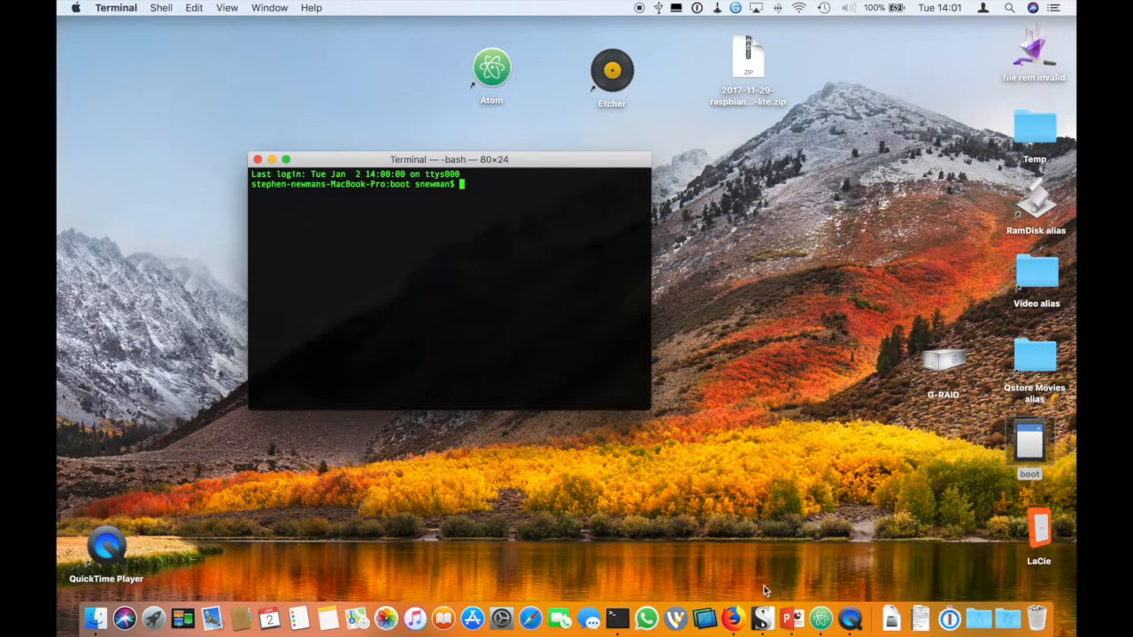
mouse_move(511, 298)
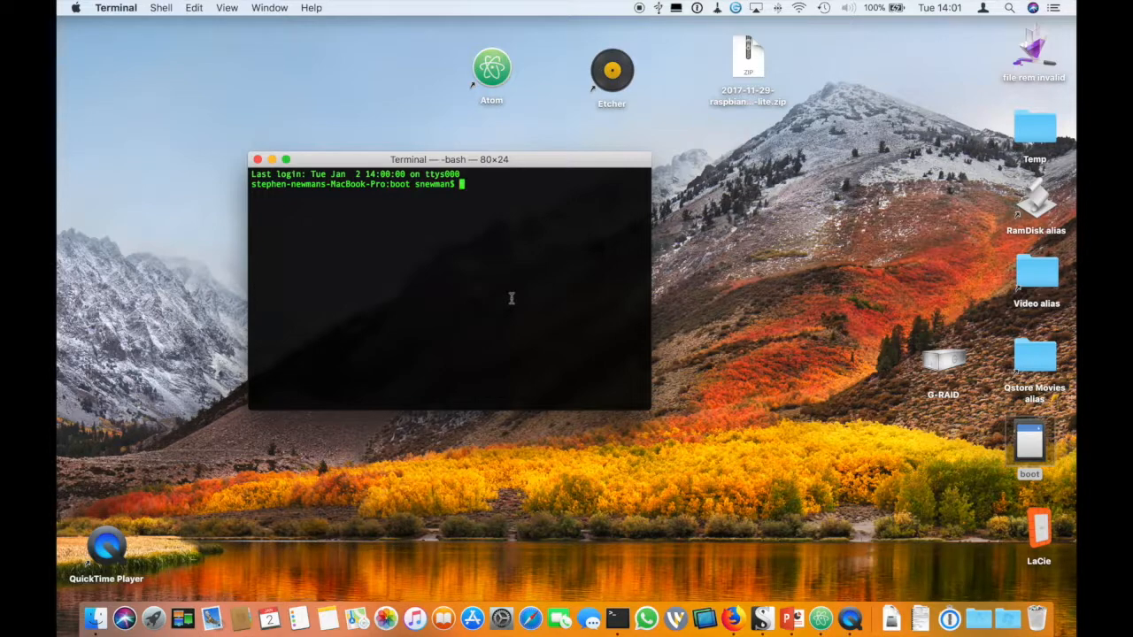
text(pwd)
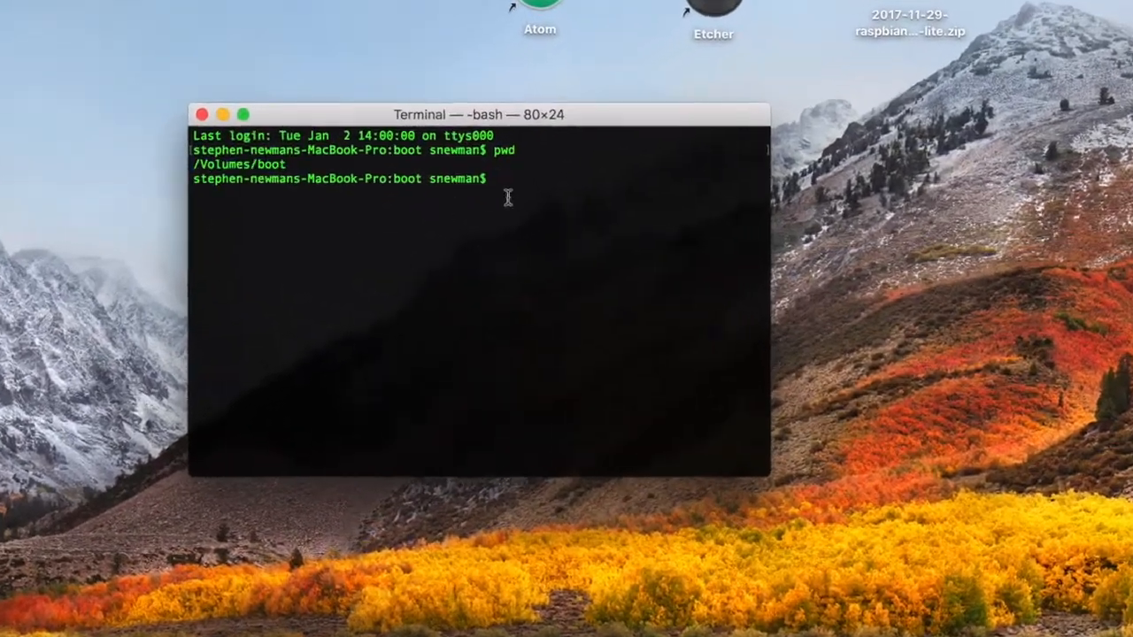
drag(476, 114, 536, 83)
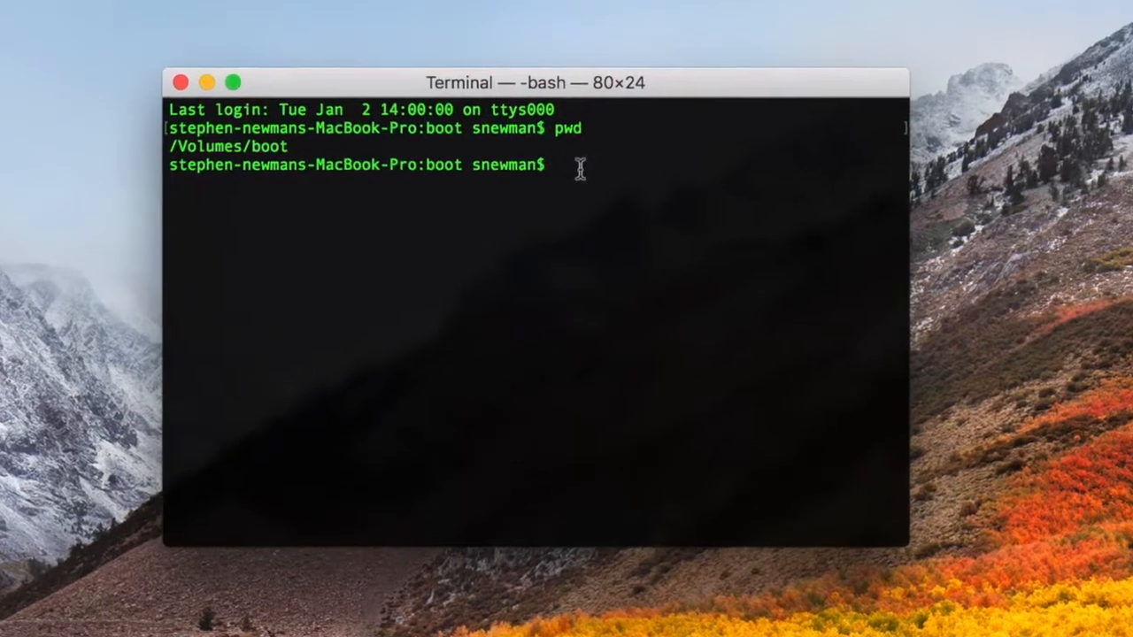
Create an empty ssh file with touch and confirm it in the ls listing
text(touch)
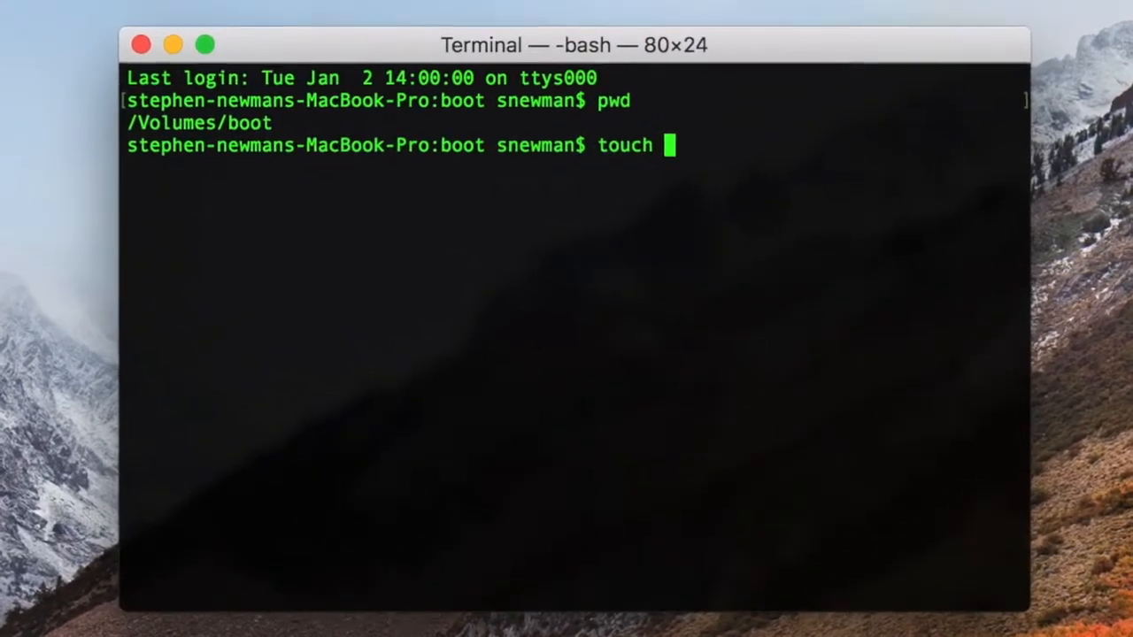
text(ssh)
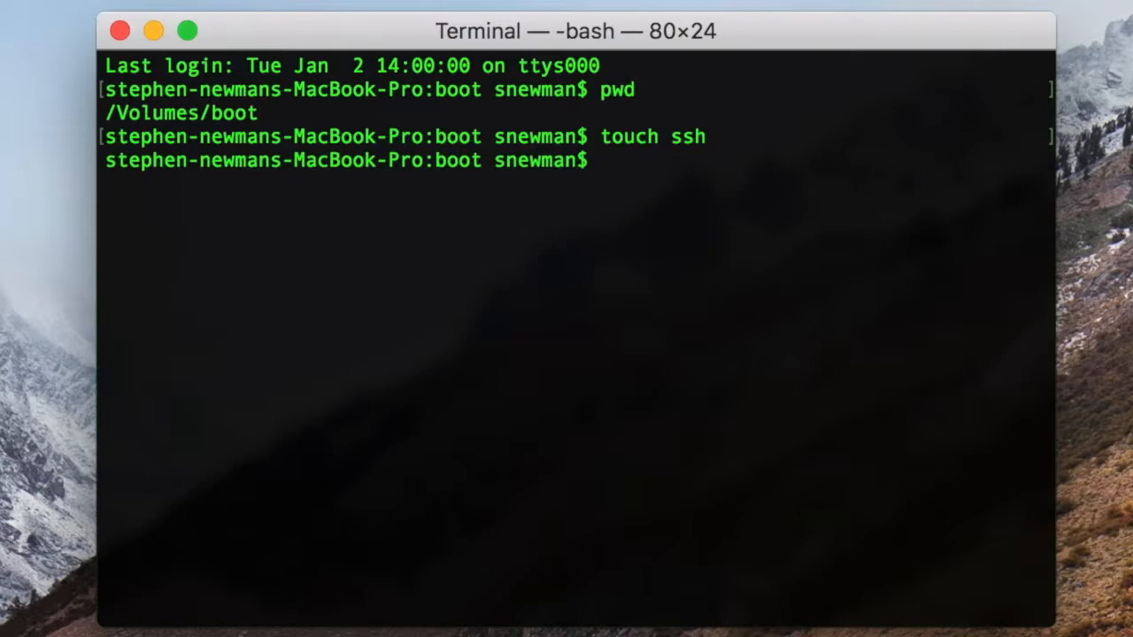
text(ls)
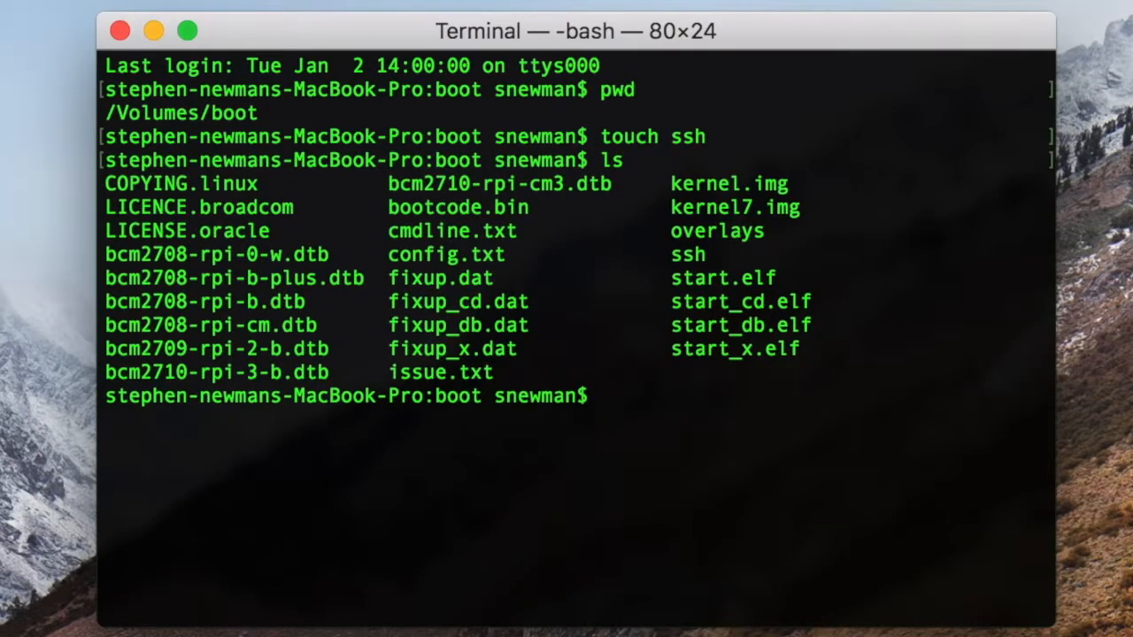
mouse_move(723, 255)
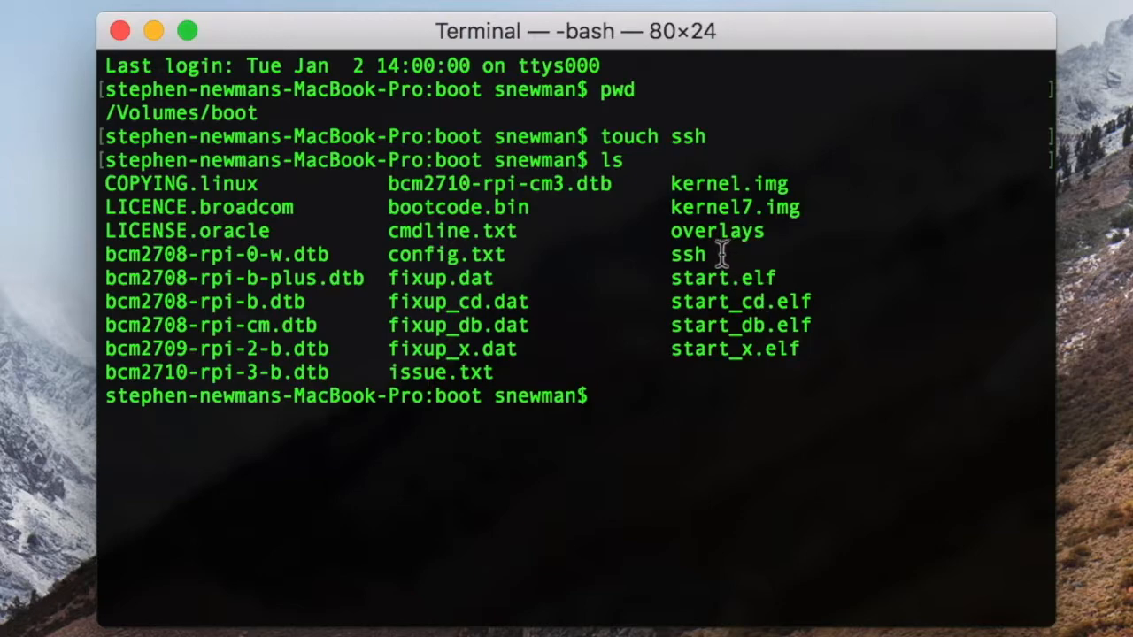
double_click(688, 254)
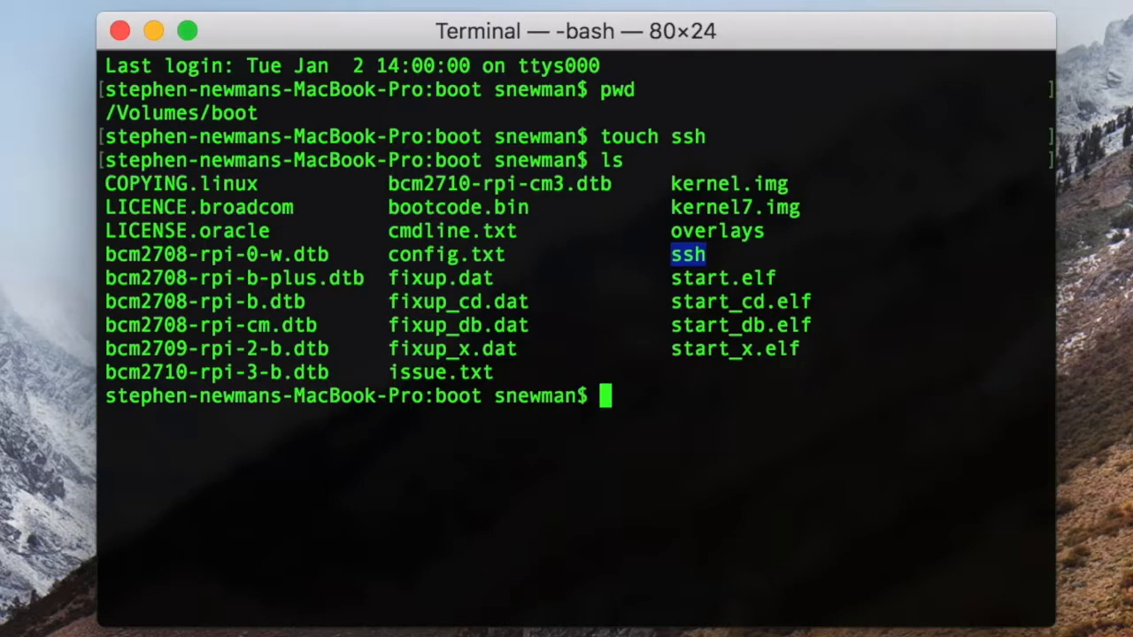
mouse_move(945, 182)
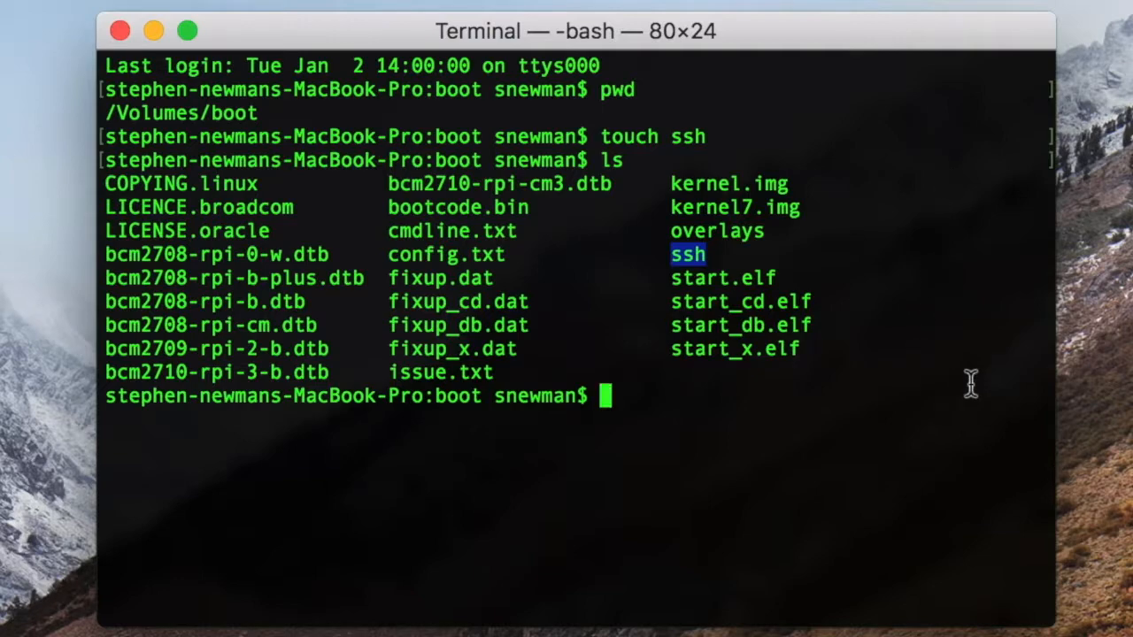
mouse_move(813, 414)
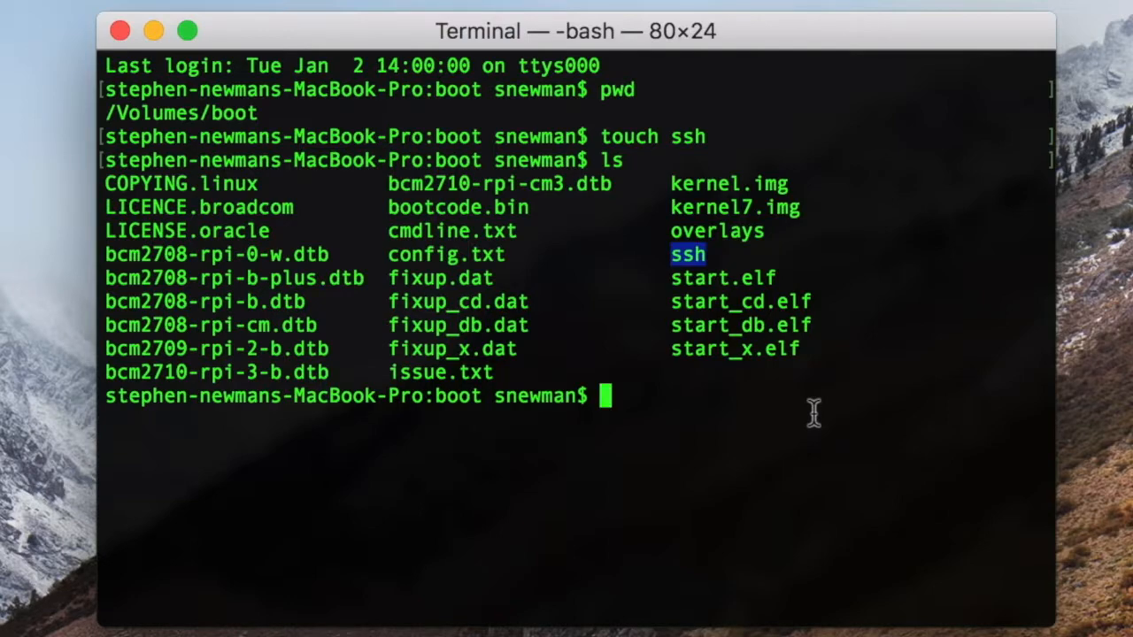
Create an empty wpa_supplicant.conf with touch and confirm it in the ls listing
text(touch)
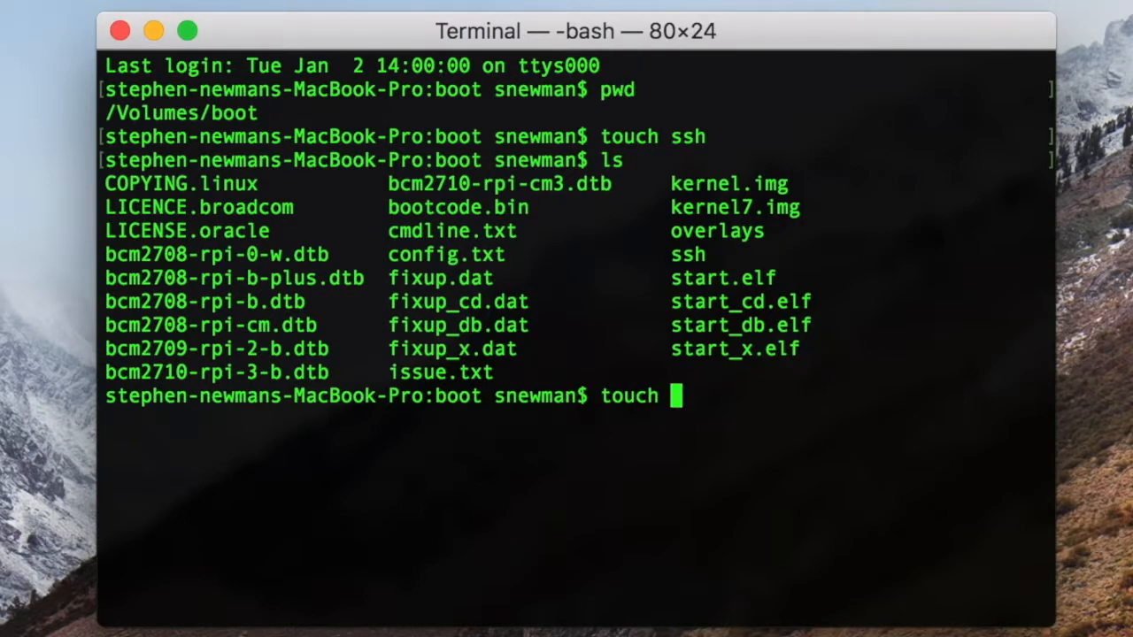
text(wpa)
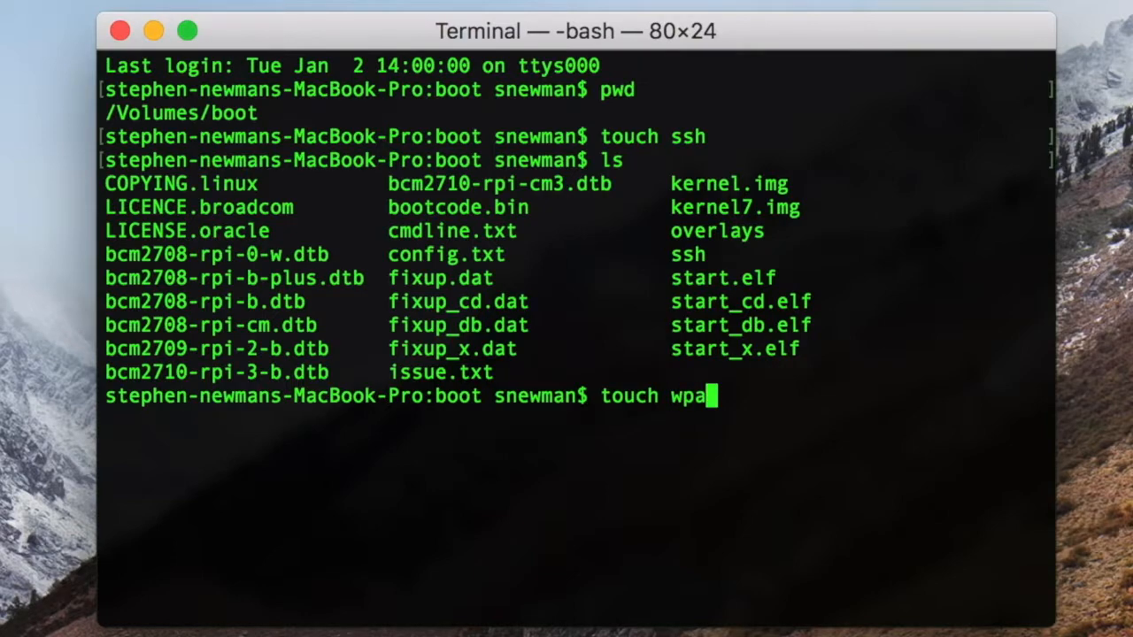
text(_)
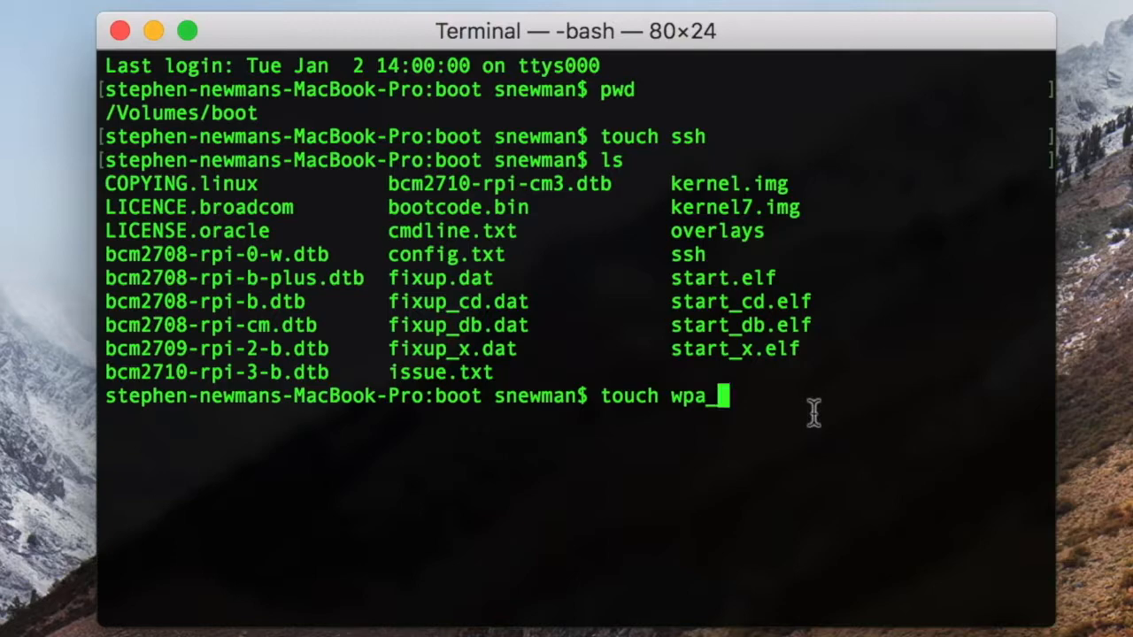
text(su)
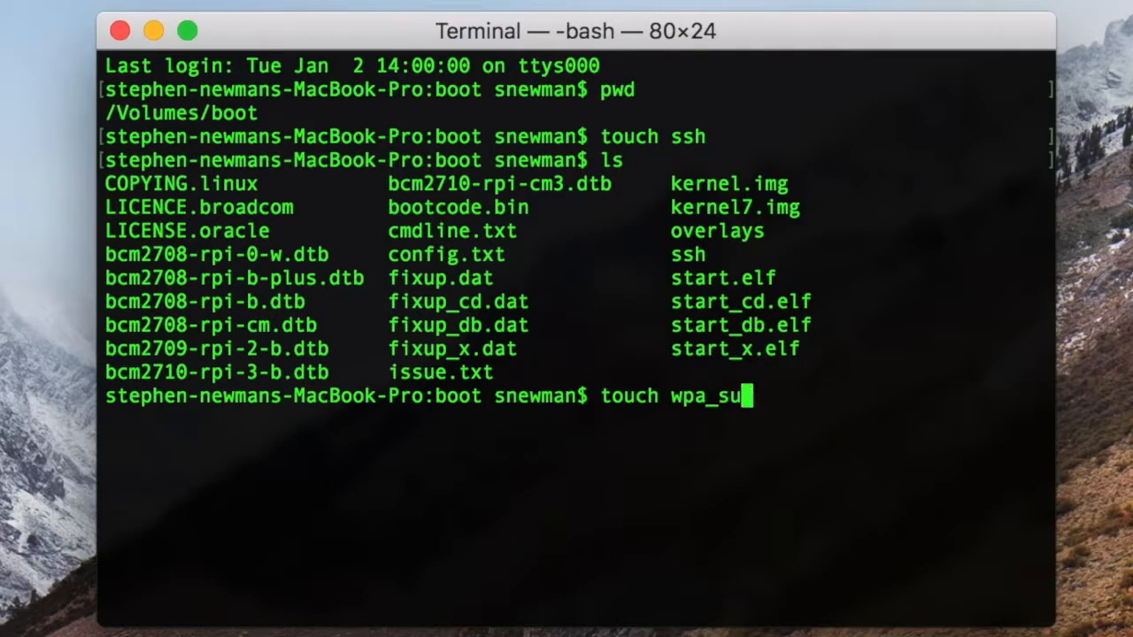
text(ppl)
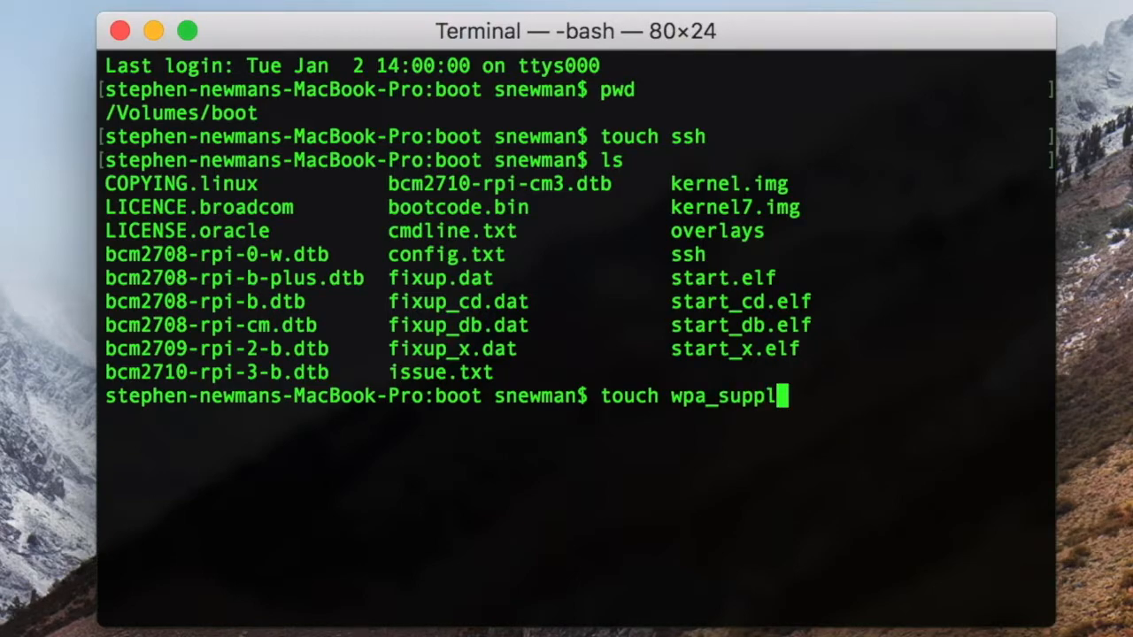
text(ican)
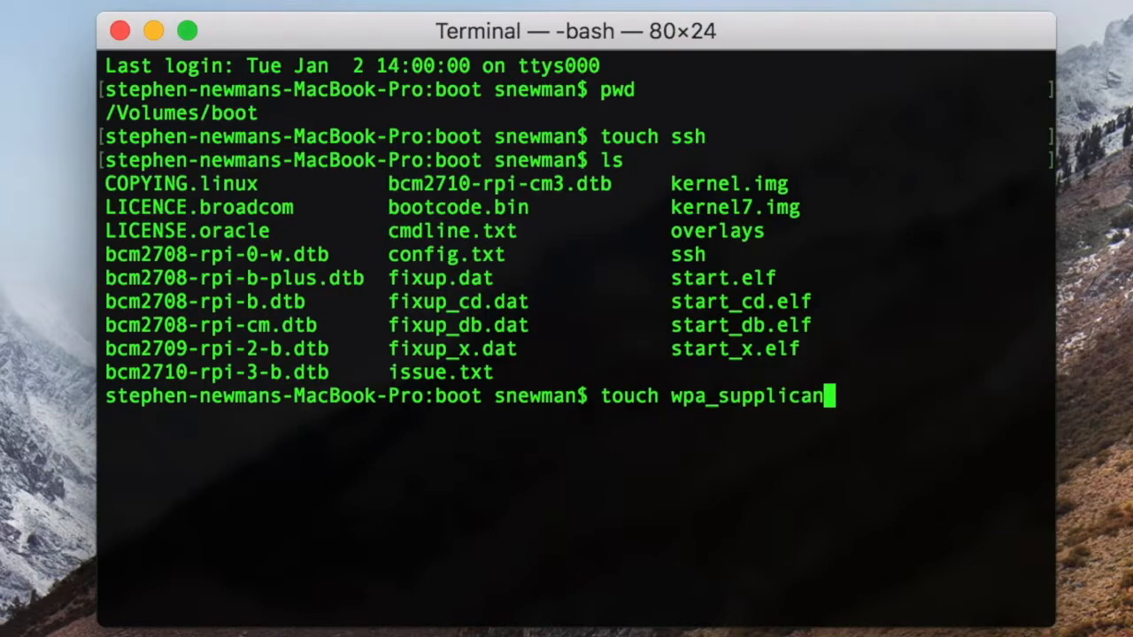
text(t.)
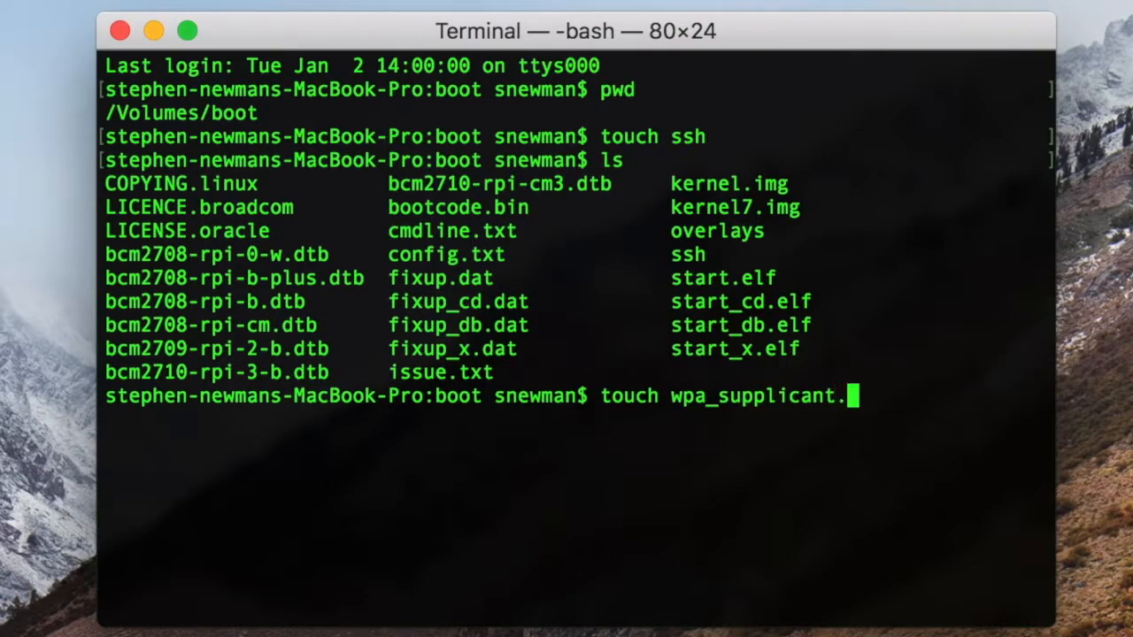
text(conf)
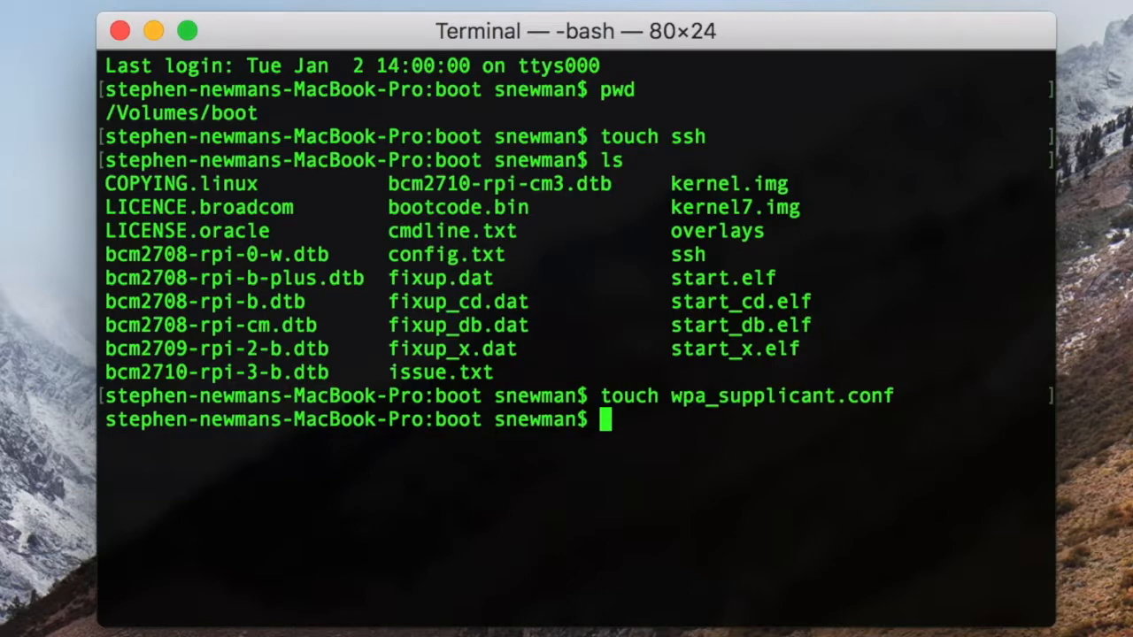
text(ls)
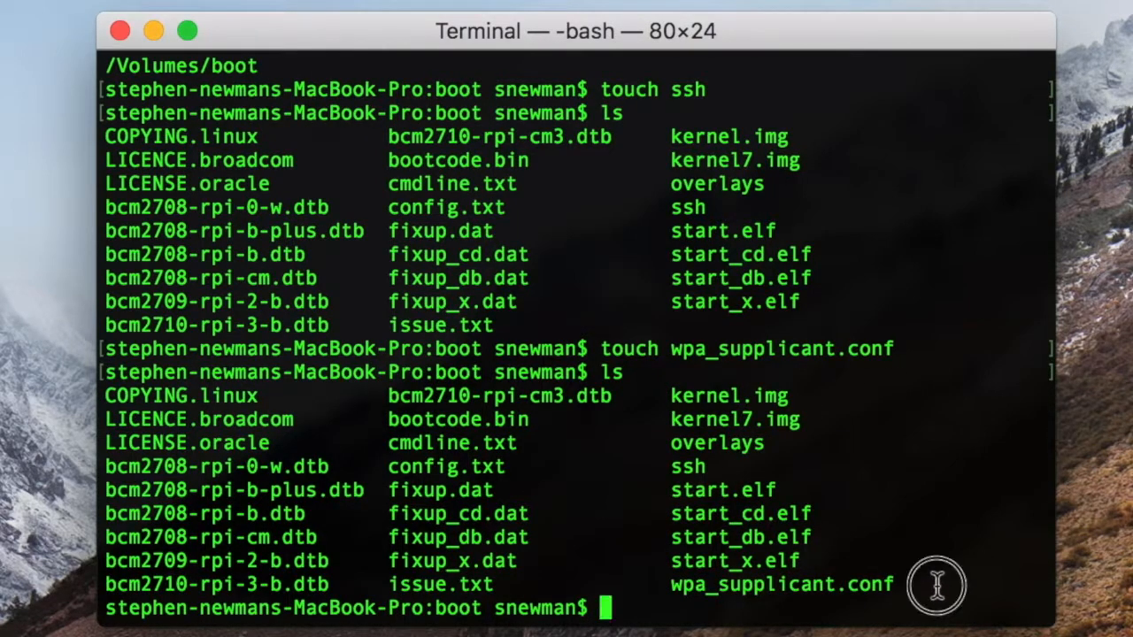
double_click(781, 585)
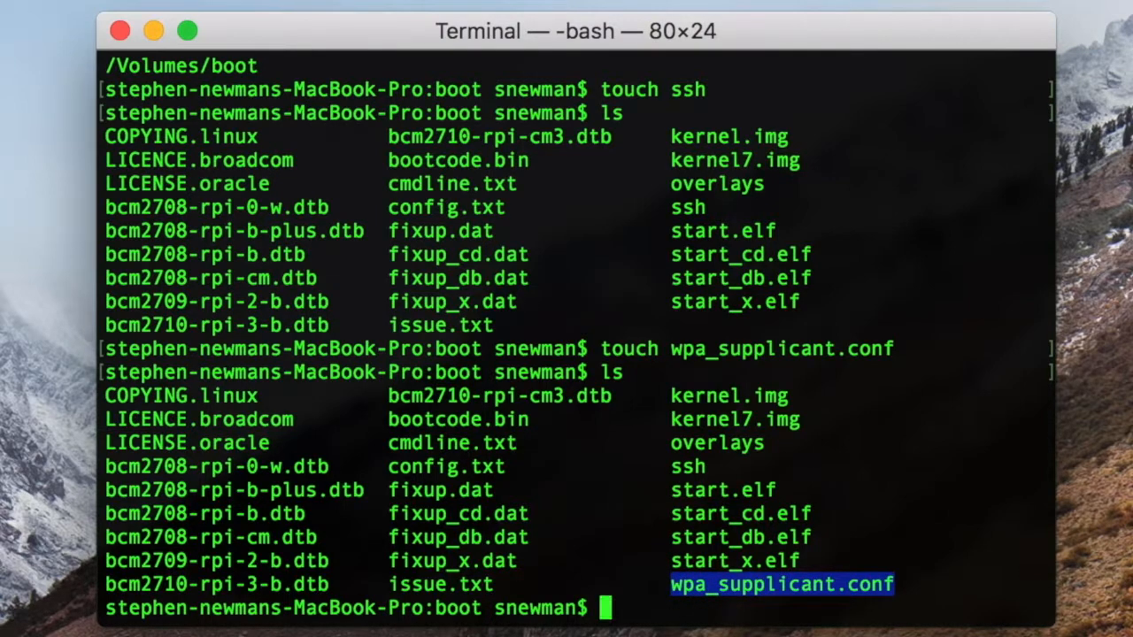
mouse_move(182, 30)
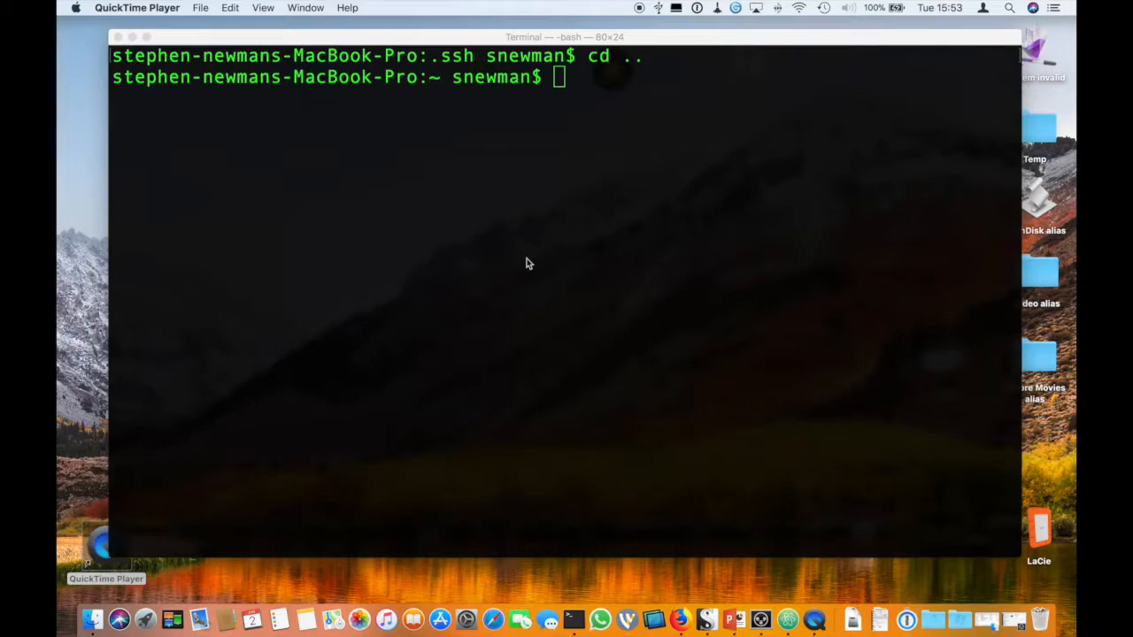
mouse_move(675, 41)
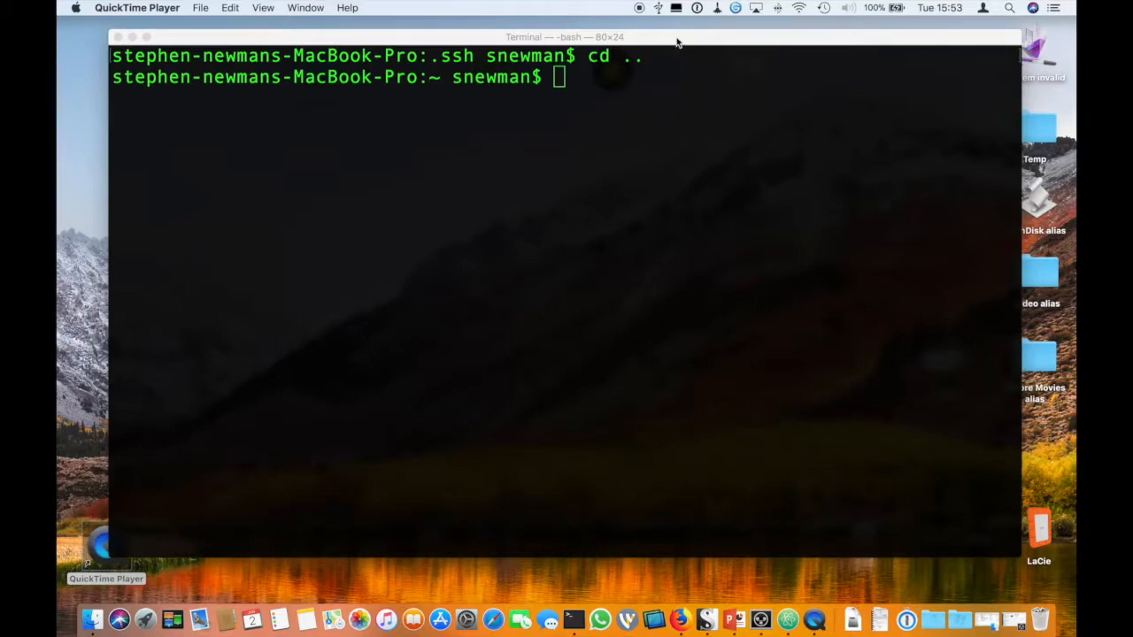
click(567, 266)
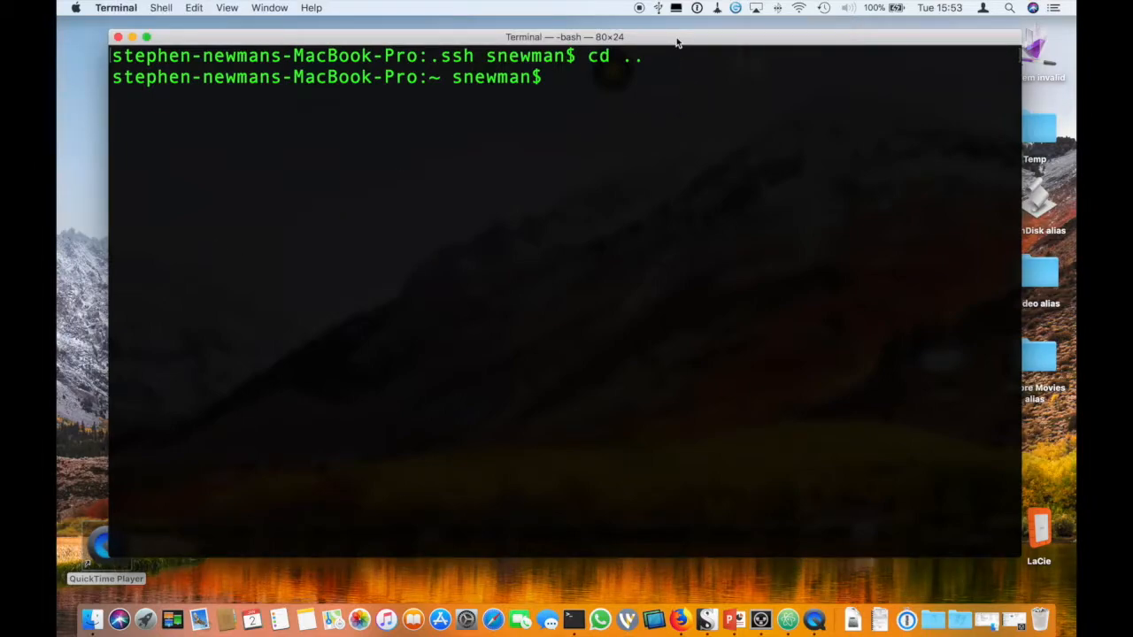
text(ss)
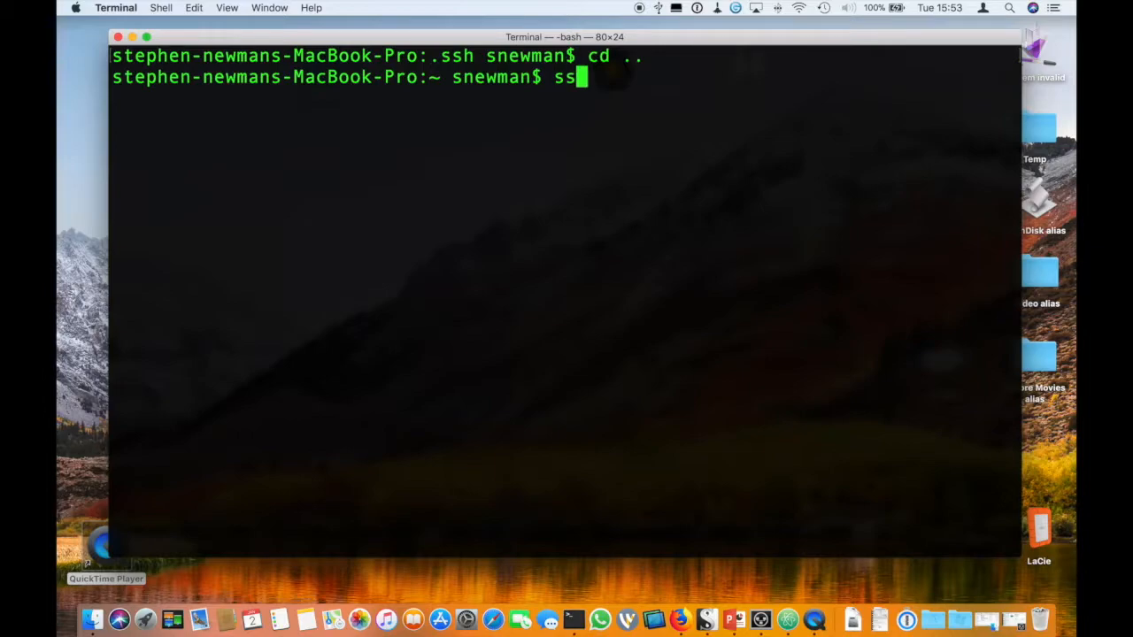
text(h)
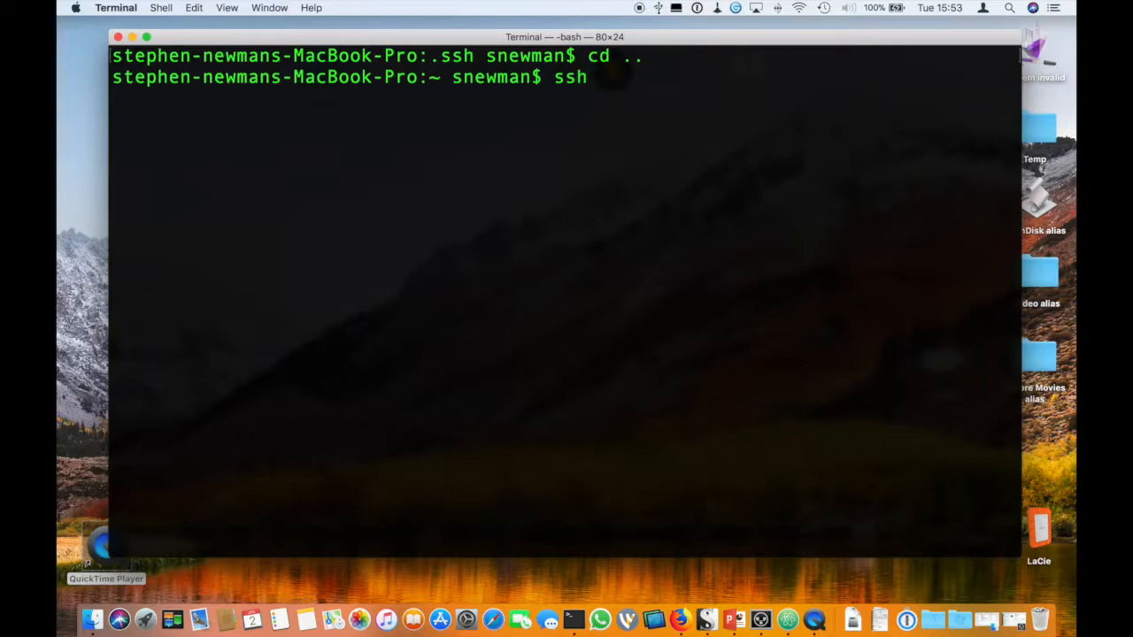
text(pi)
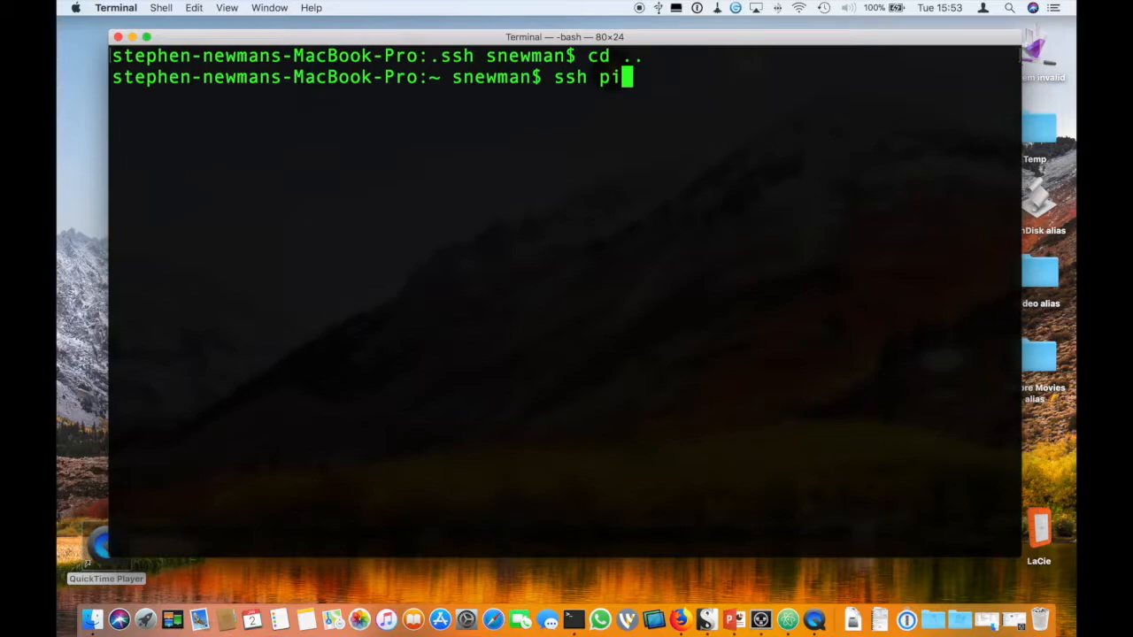
text(@19)
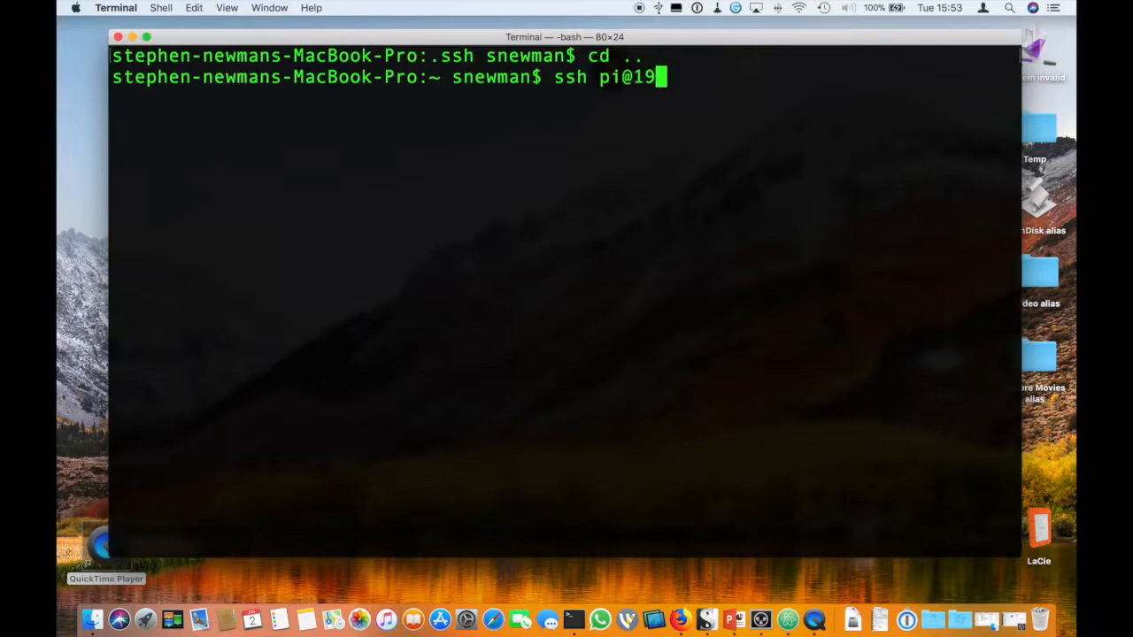
text(2.168)
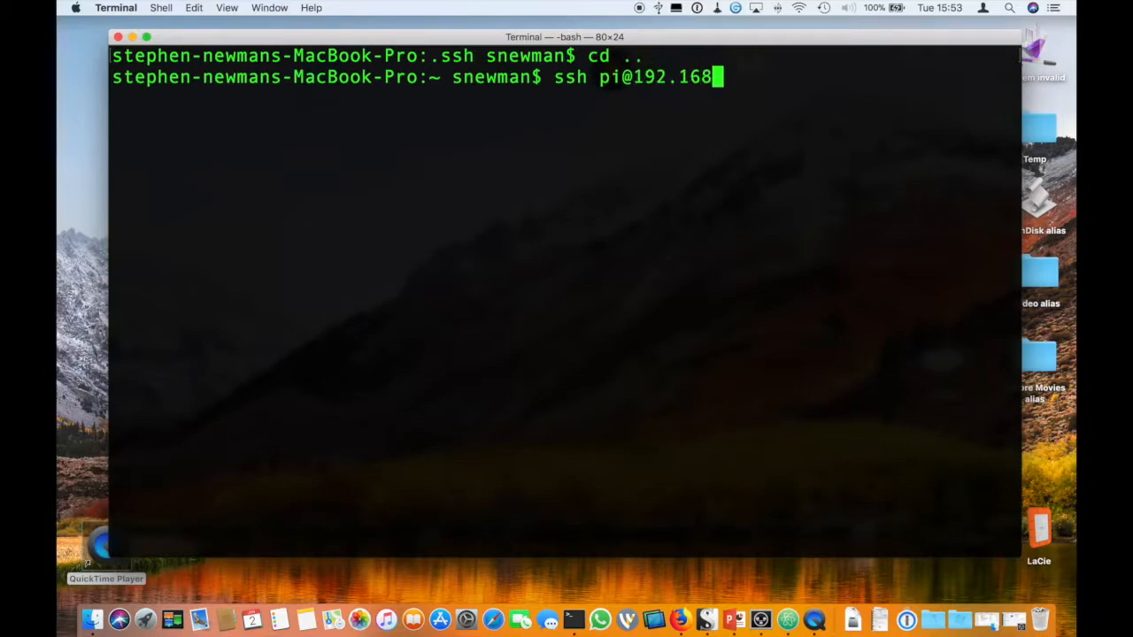
text(.0.)
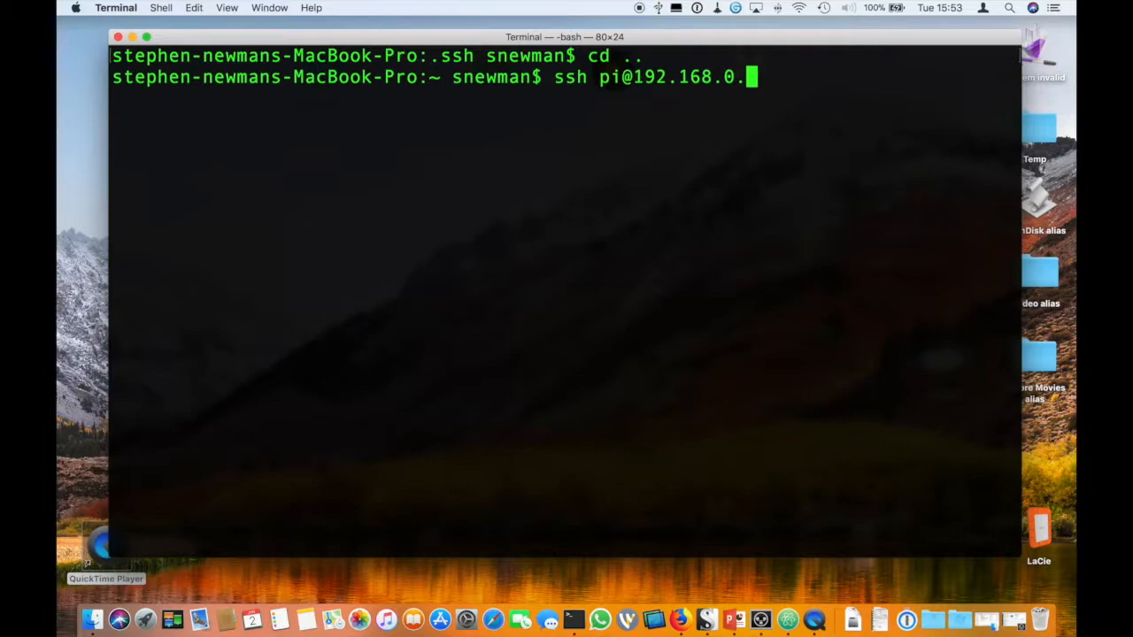
text(160)
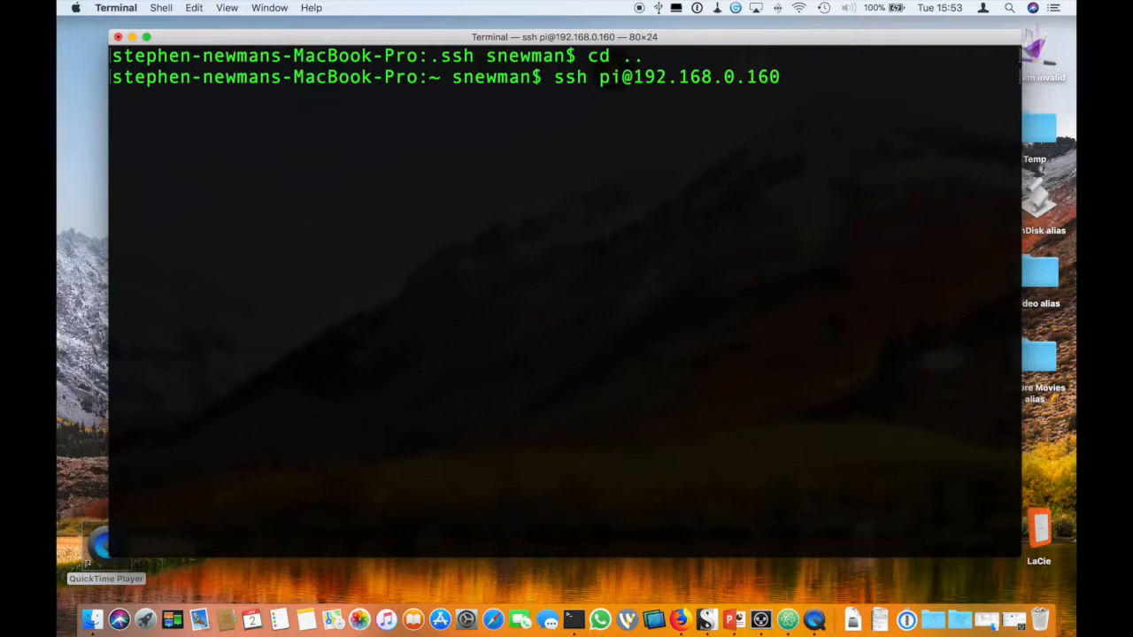
key(Return)
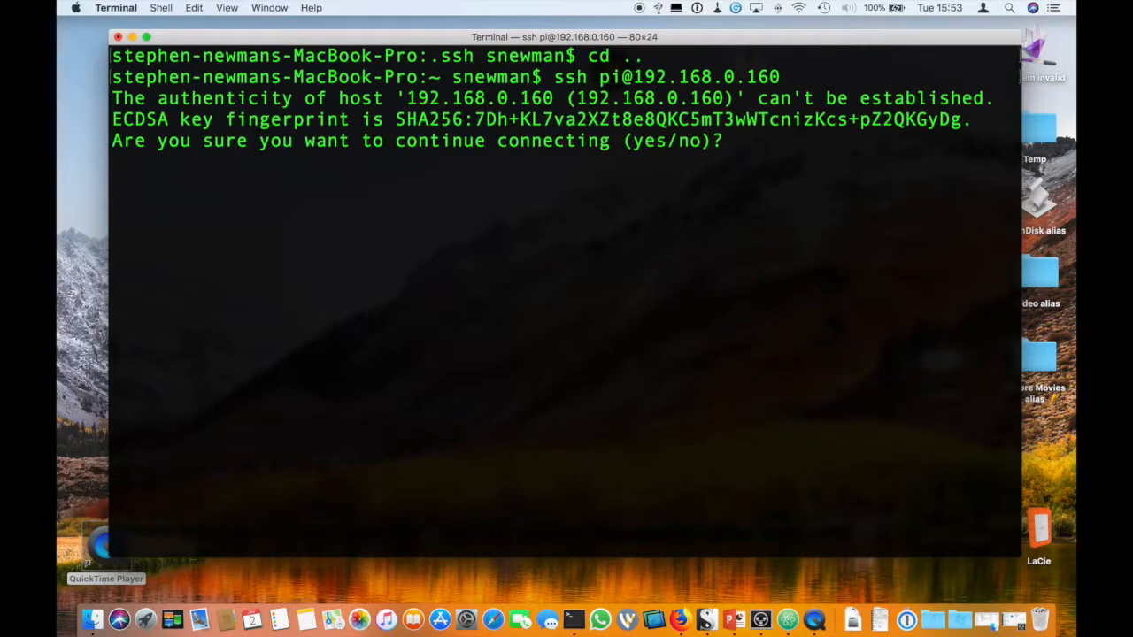
Accept the host key with yes and log in with the pi password
text(yes)
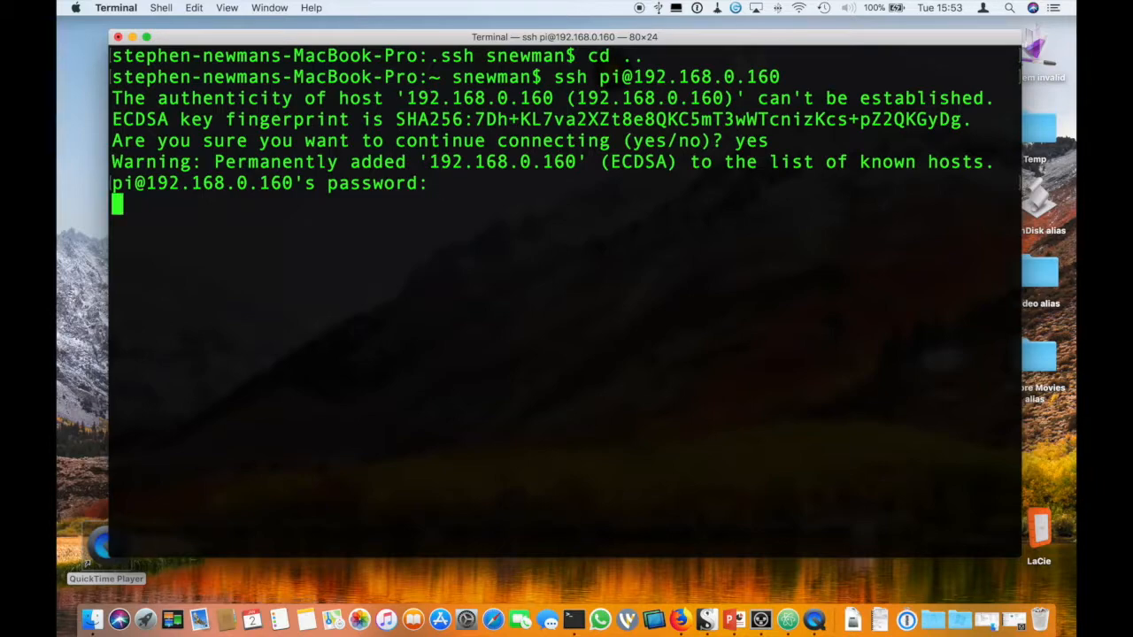
key(Return)
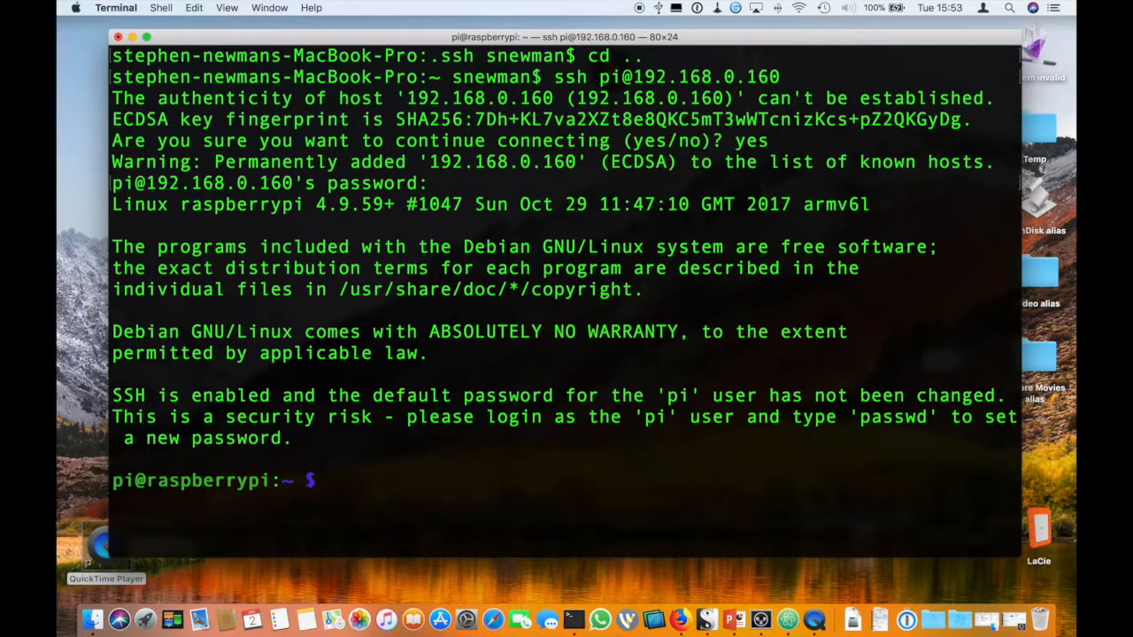
Run sudo raspi-config on the Pi to launch the configuration tool
text(ra)
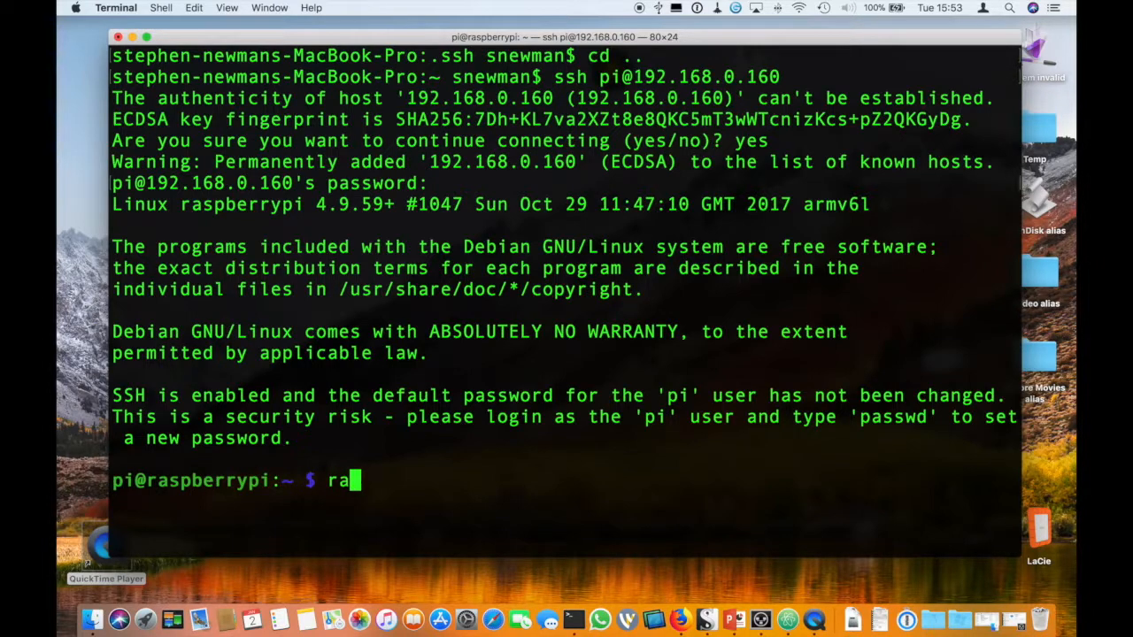
text(sp)
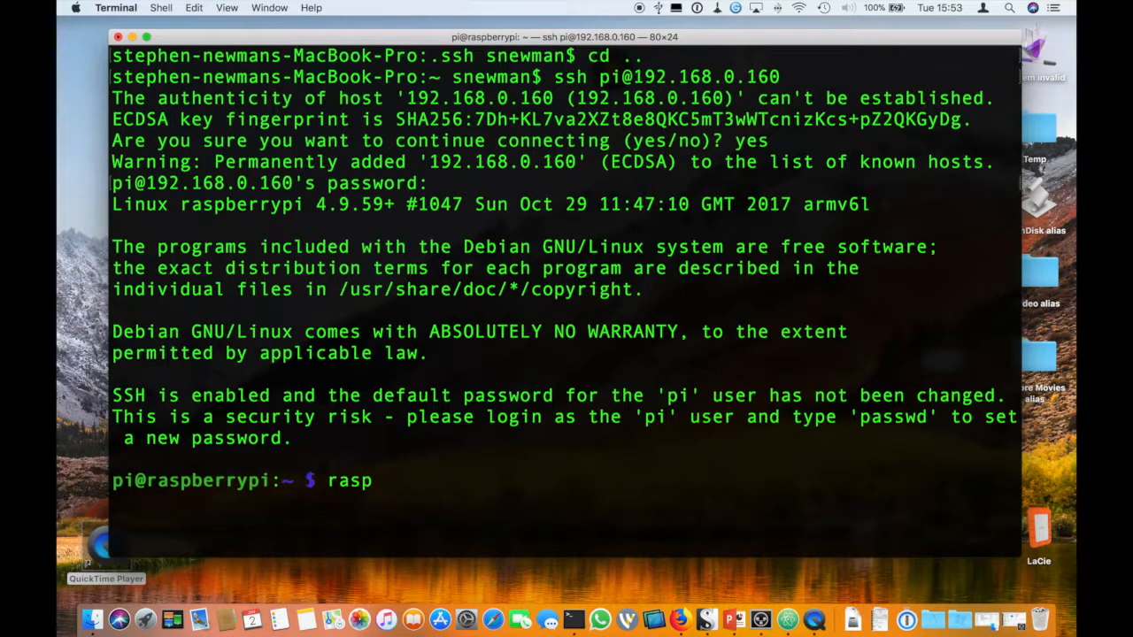
text(-)
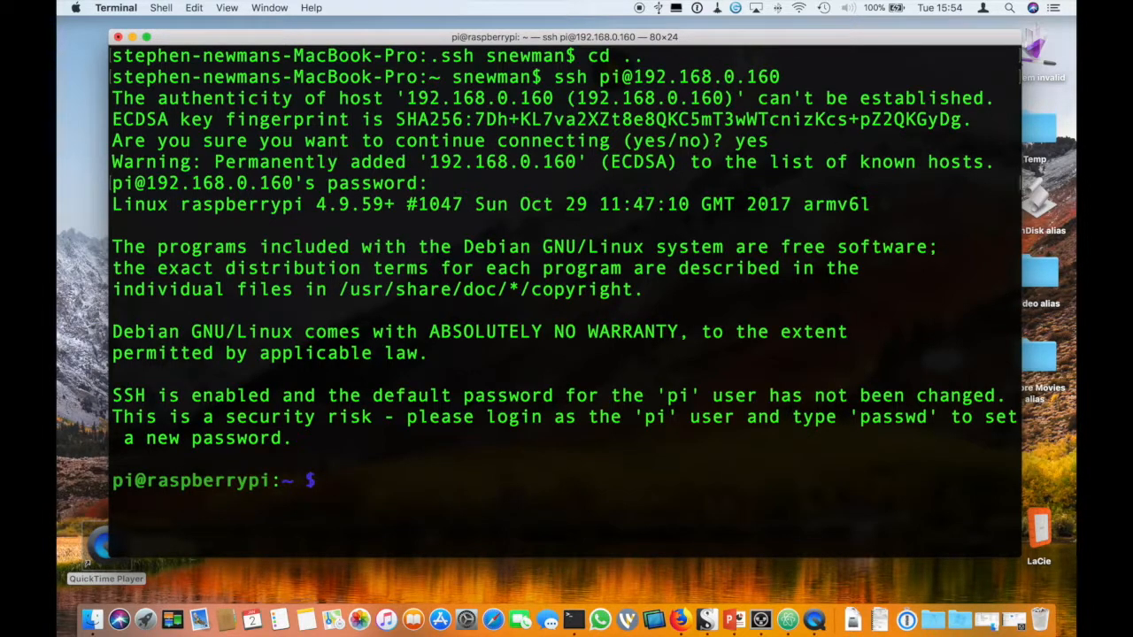
text(sudo)
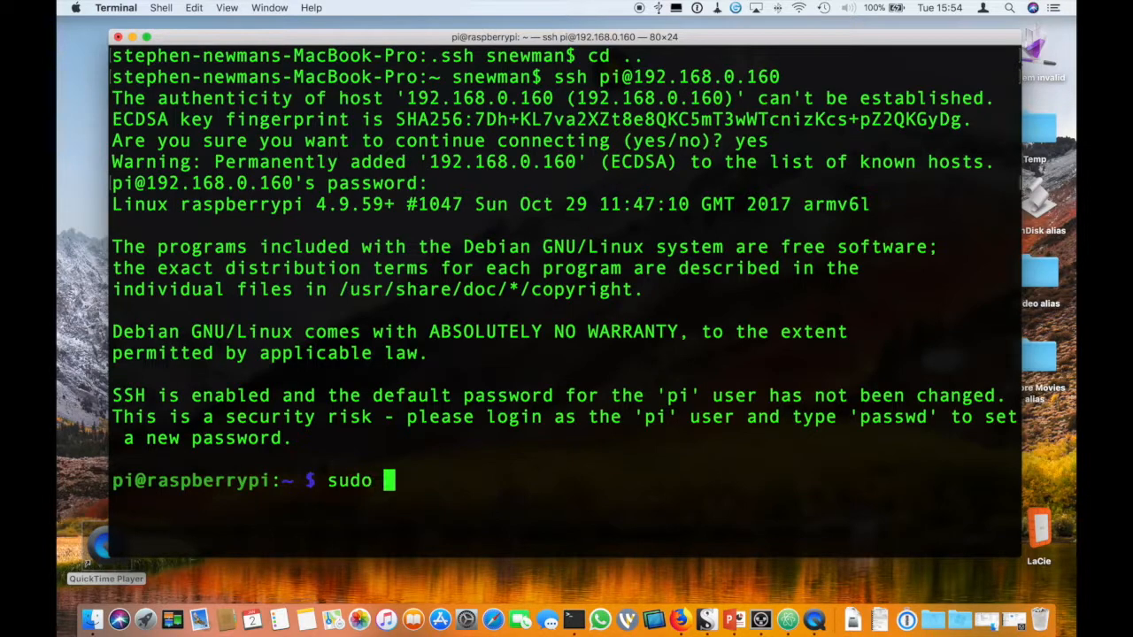
text(rasp)
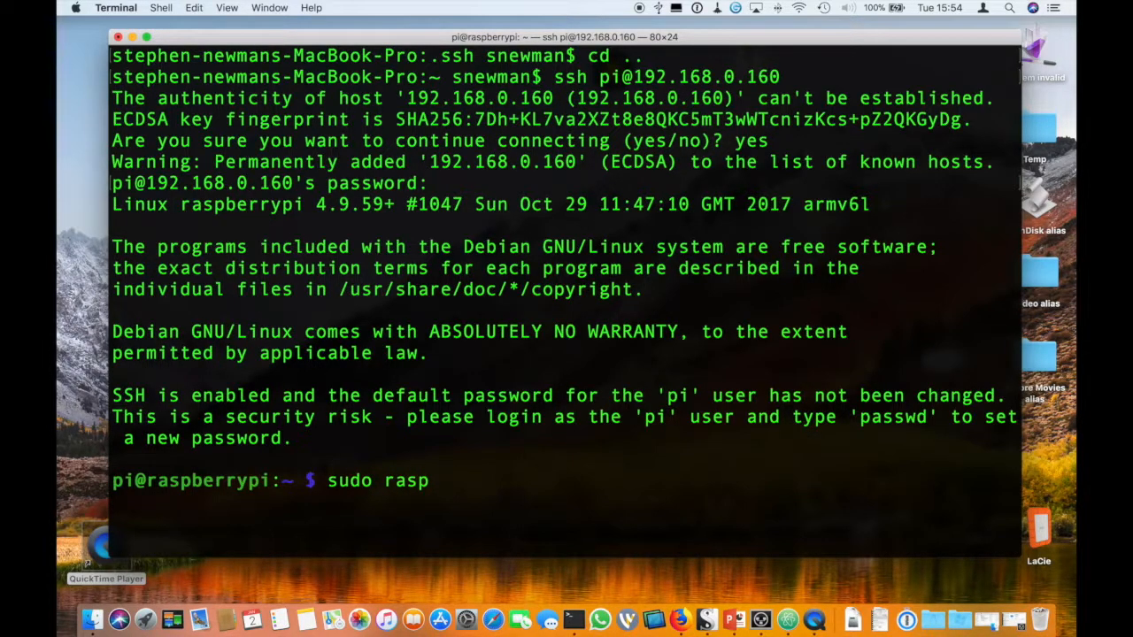
text(i-con)
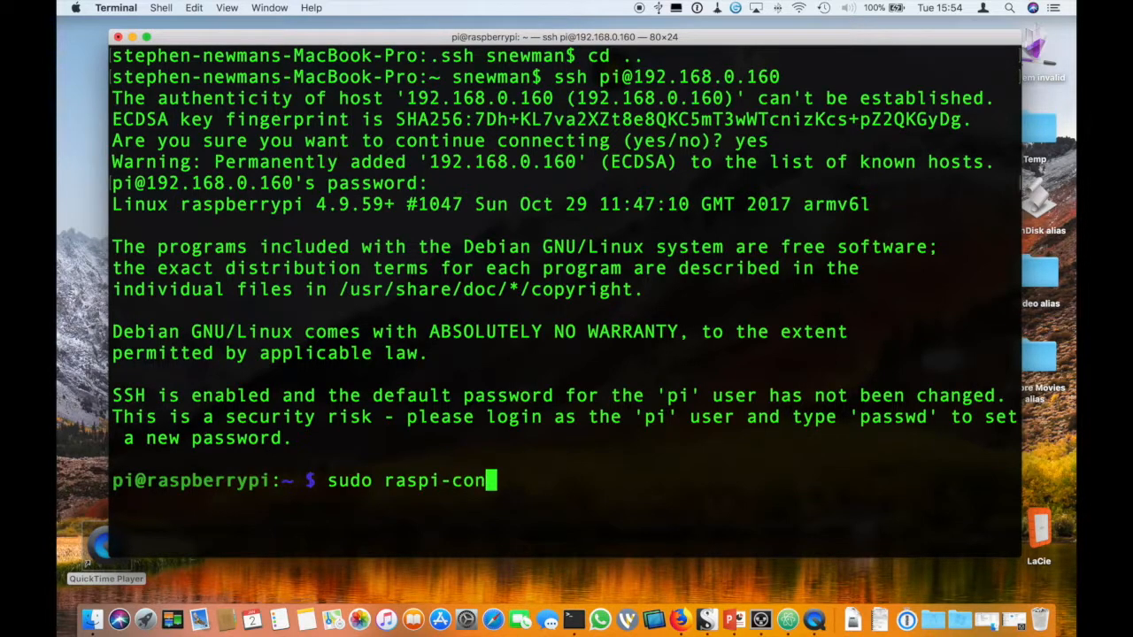
text(fig)
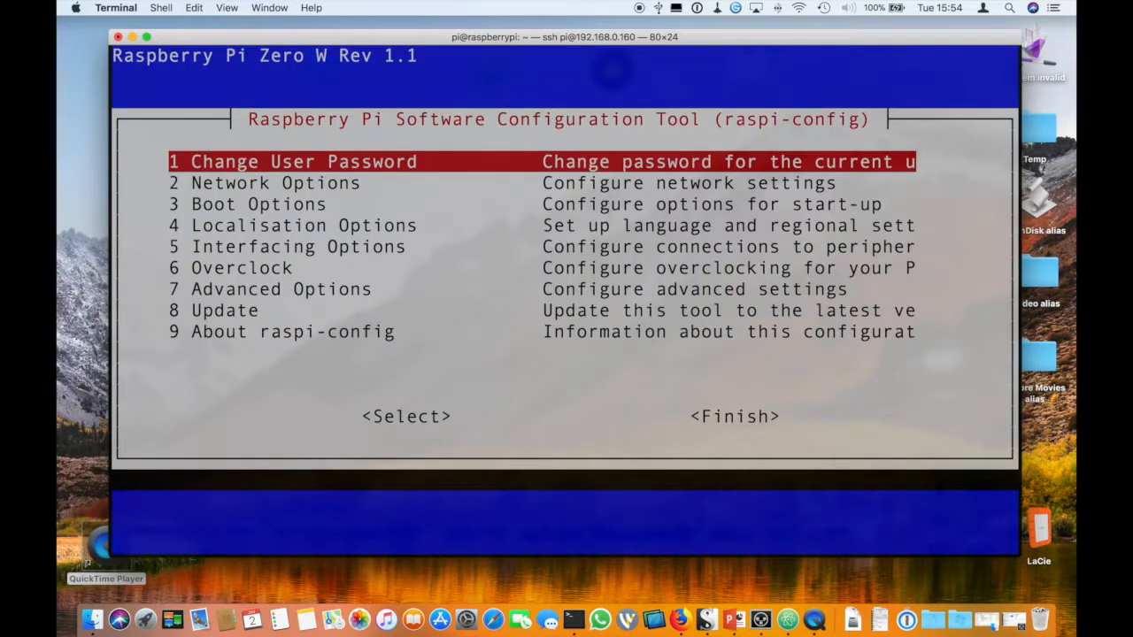
Choose Advanced Options > Expand Filesystem and acknowledge the resize message
key(Down)
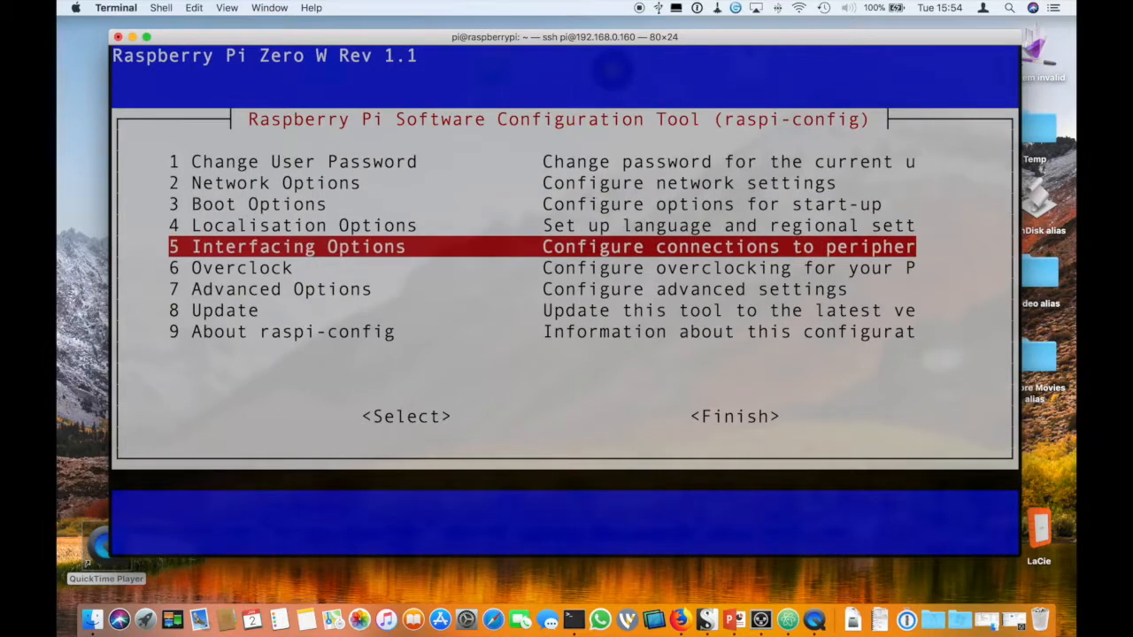
key(Down)
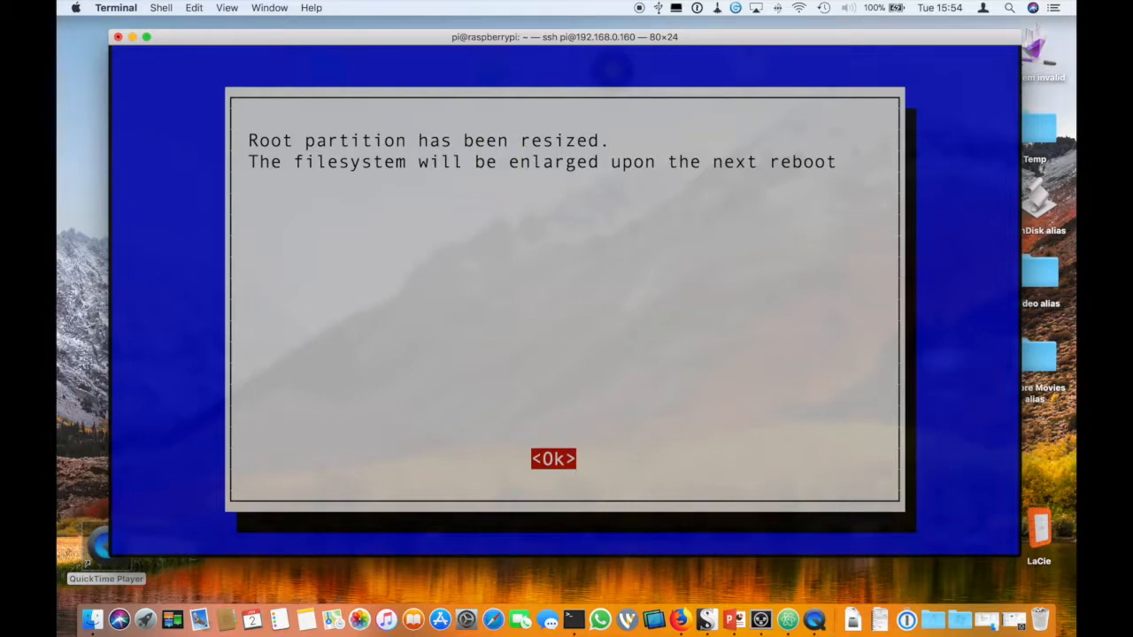
click(552, 458)
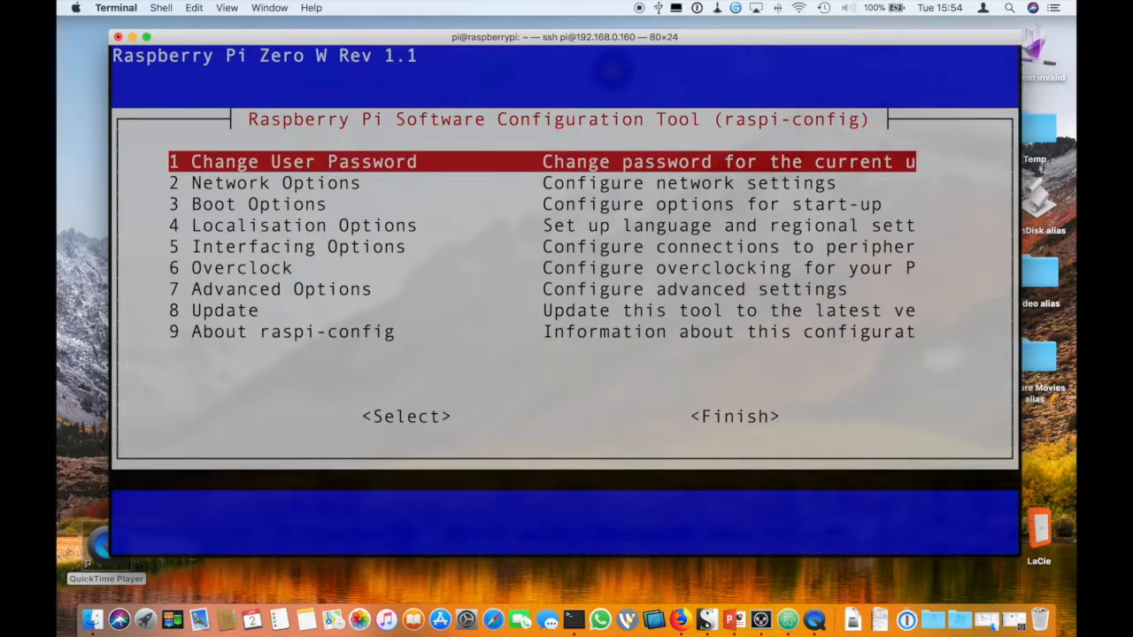
Finish raspi-config and let the Pi reboot, closing the SSH session
key(Tab)
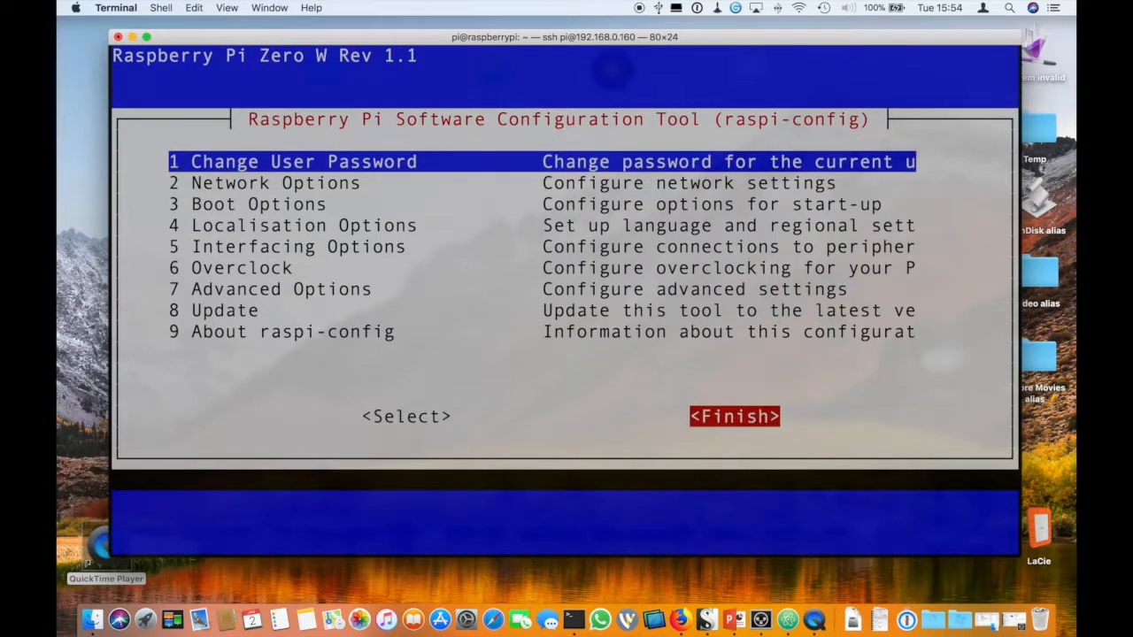
click(735, 416)
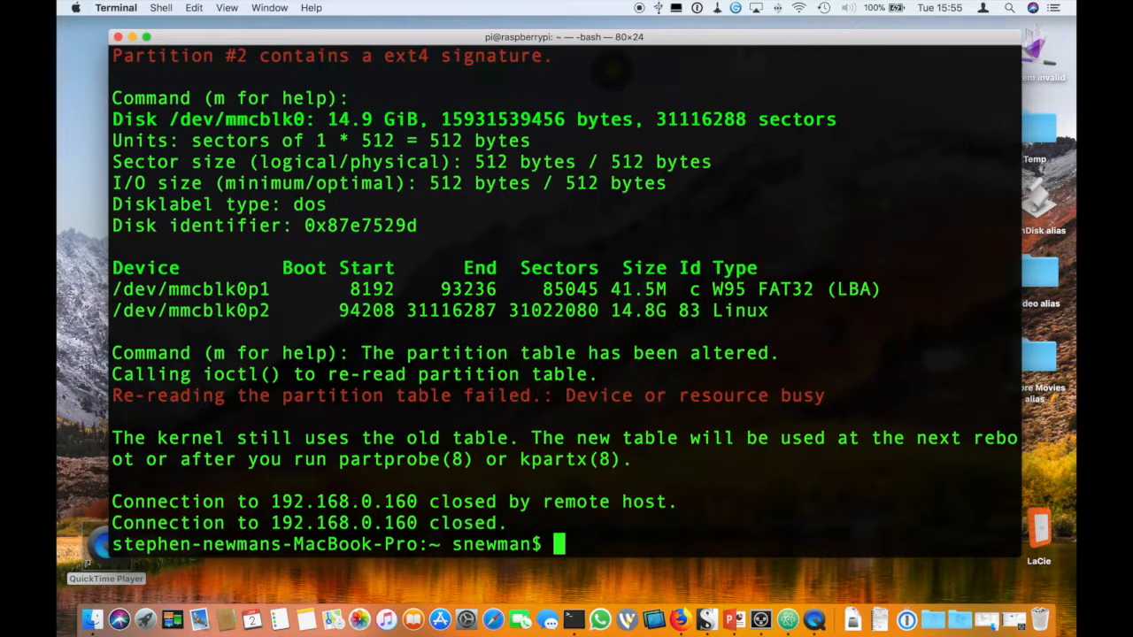
Ping 192.168.0.160 until the rebooted Pi replies, then stop with Ctrl+C
text(ping 192)
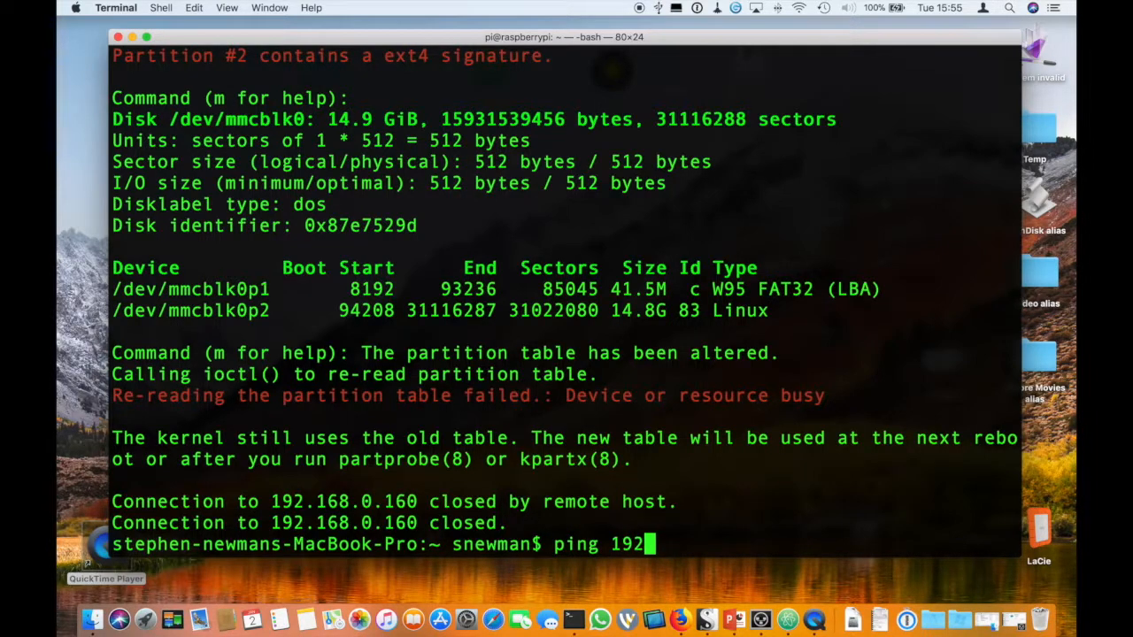
text(.16)
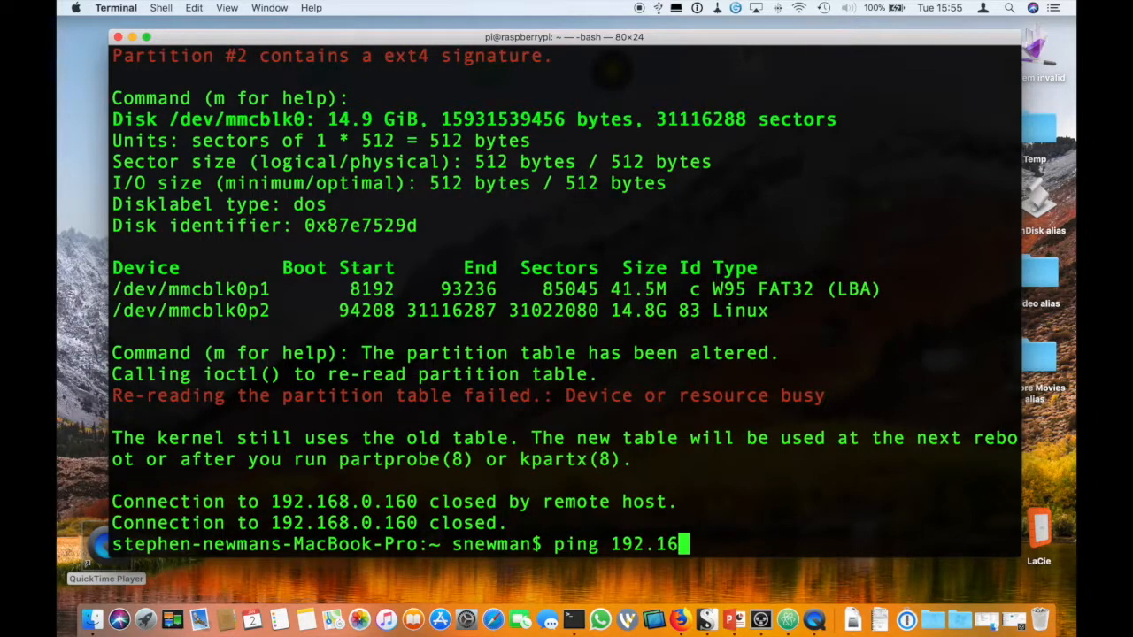
text(8.)
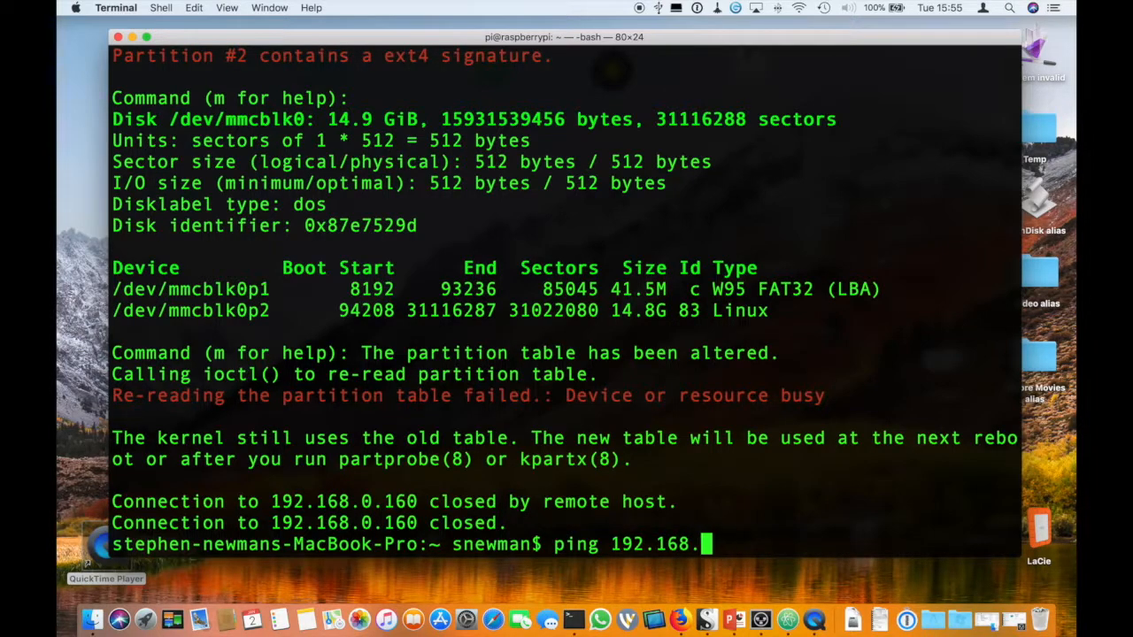
text(0.160)
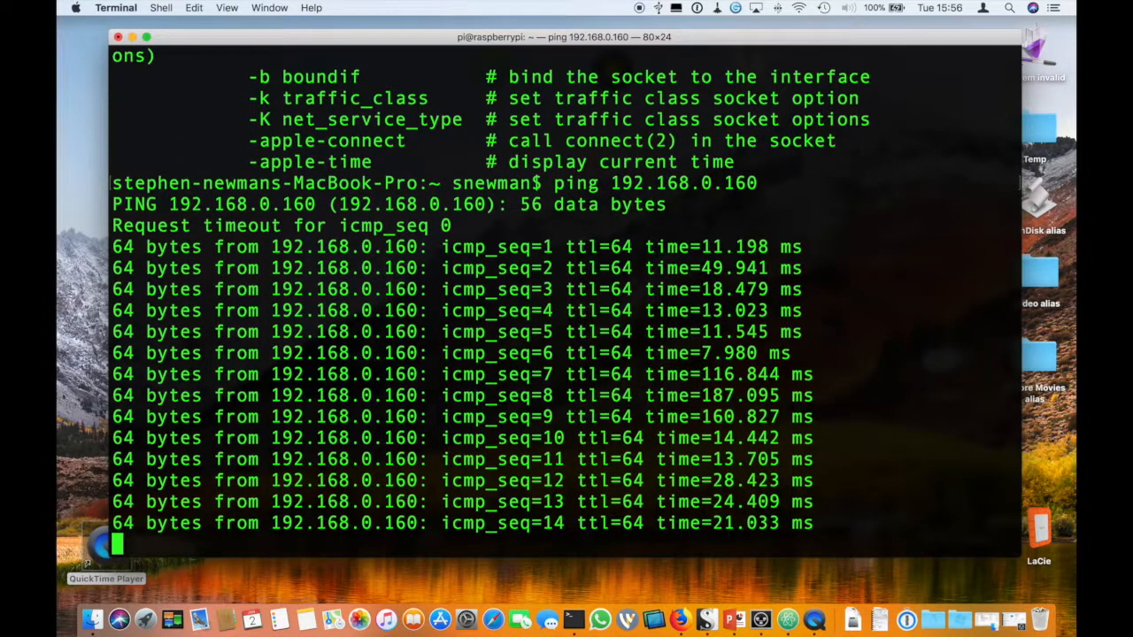
key(ctrl+c)
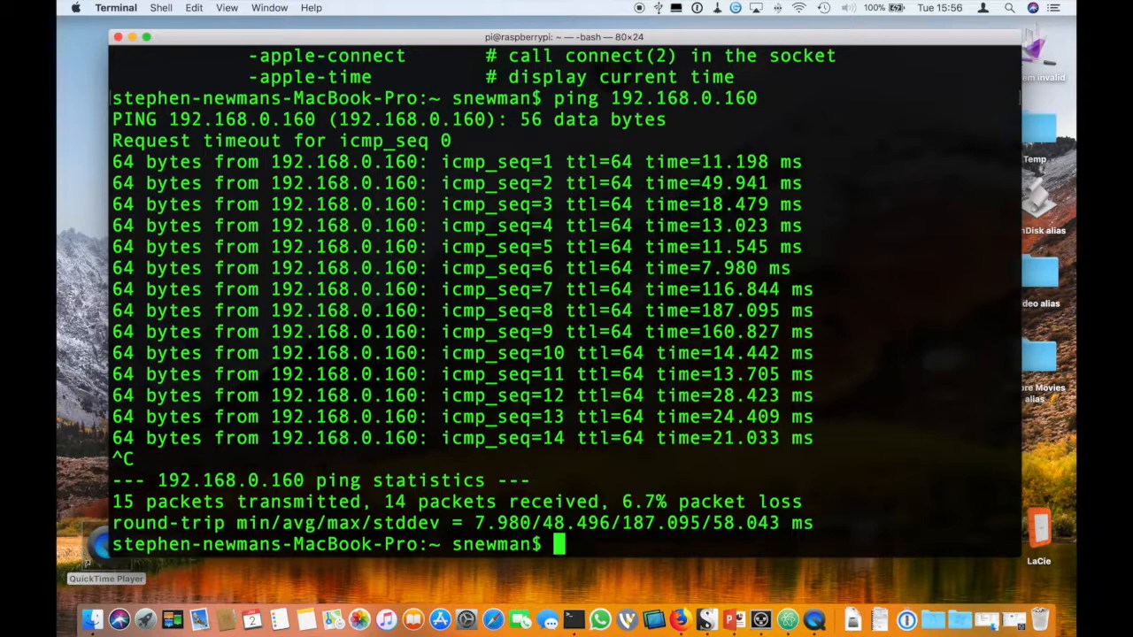
text(ssh pi@192.168.0.160)
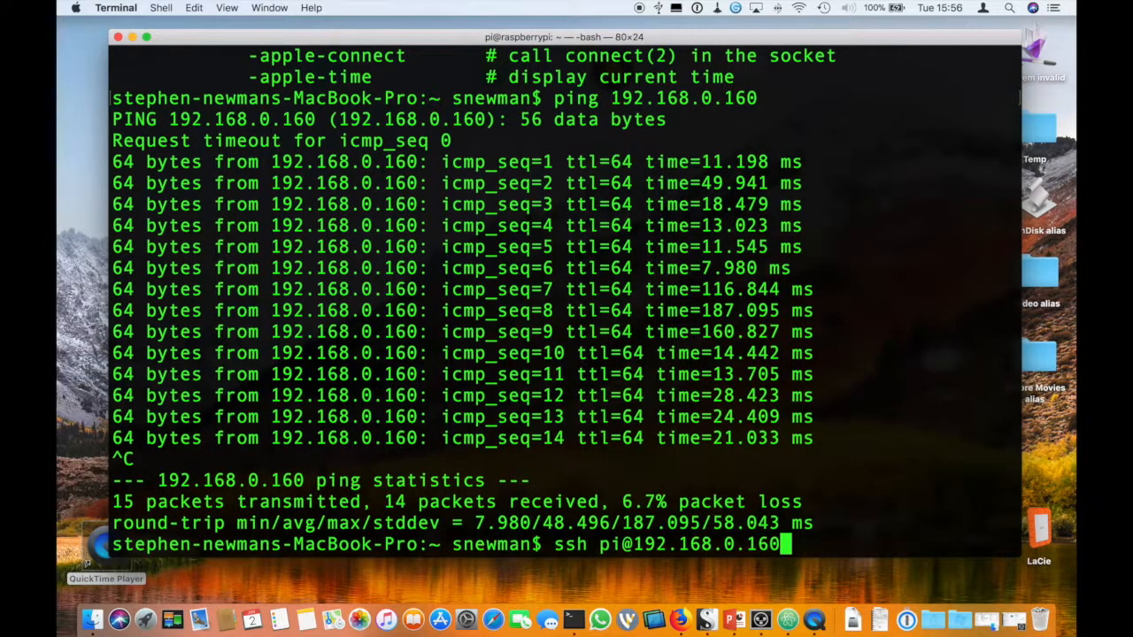
Log back into the Pi over SSH and clear the screen
key(Return)
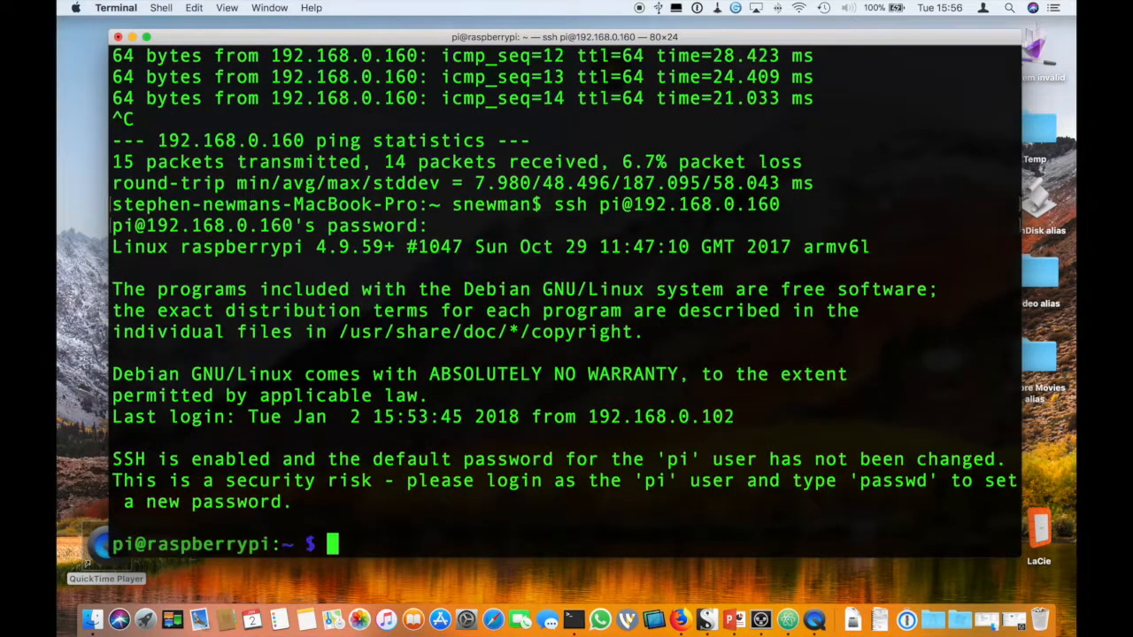
text(cle)
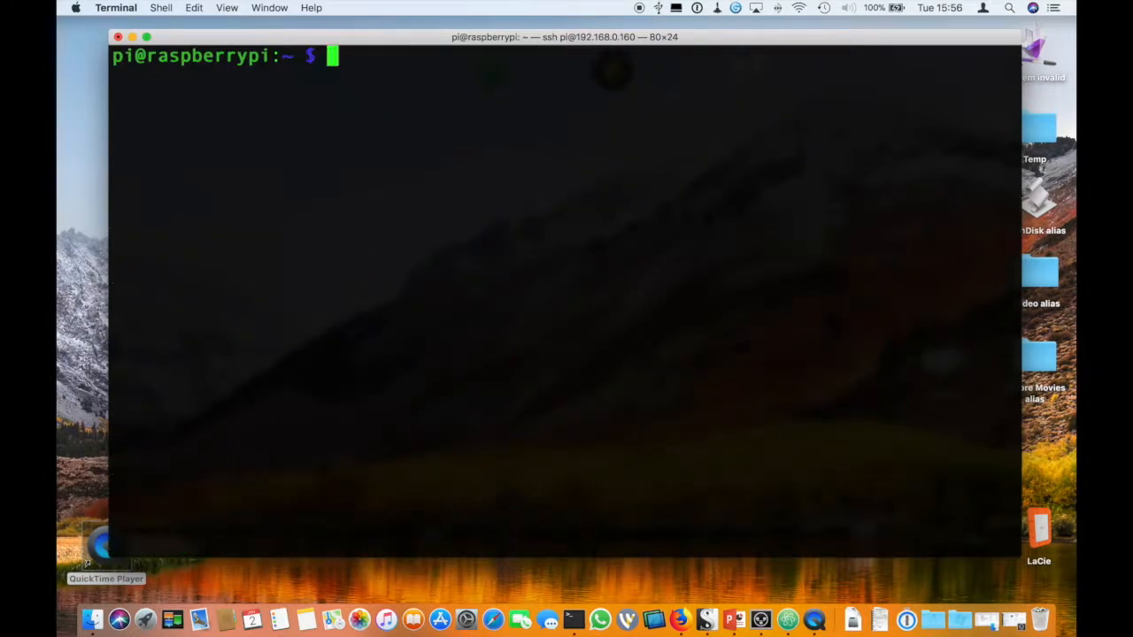
Run sudo apt-get update on the Pi, correcting the sudu typo, to refresh package lists
text(su)
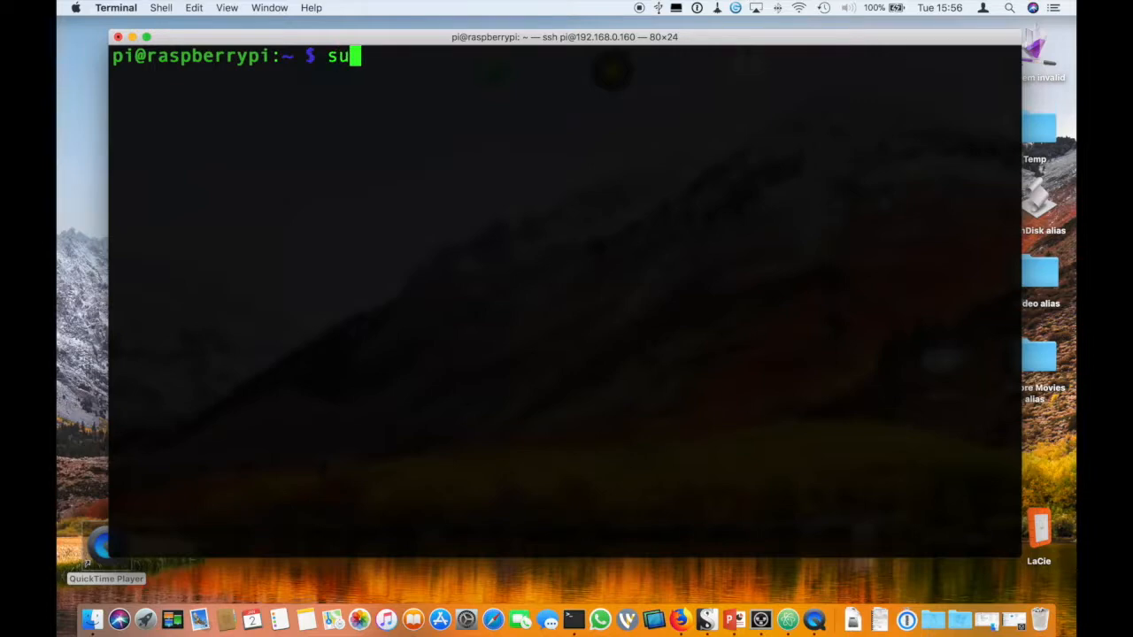
text(du)
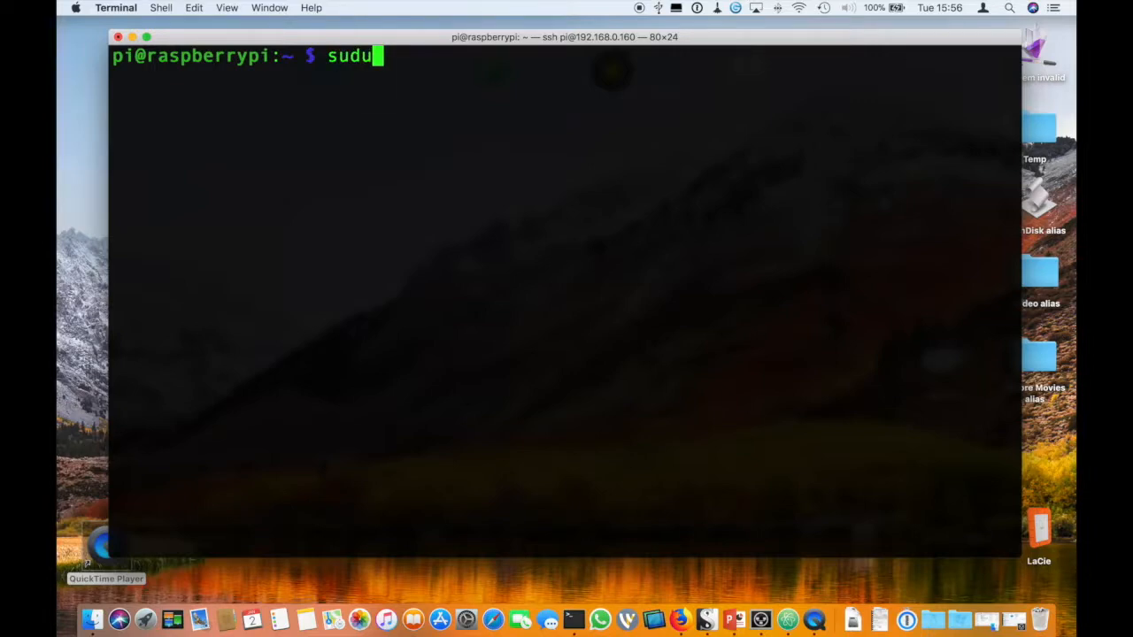
text(apt-)
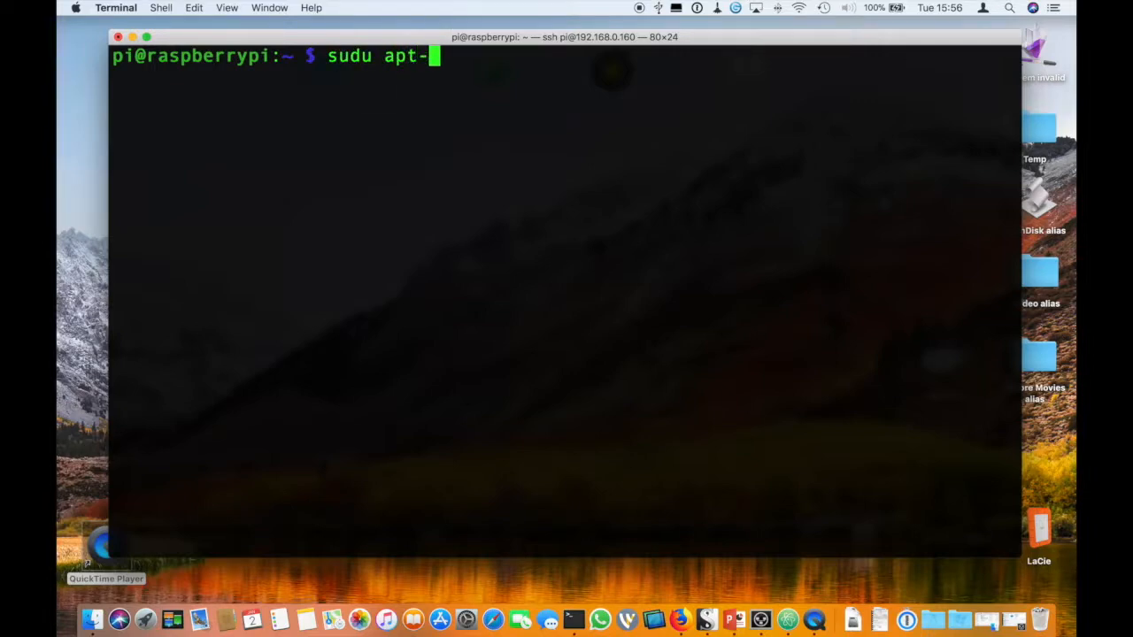
text(get update)
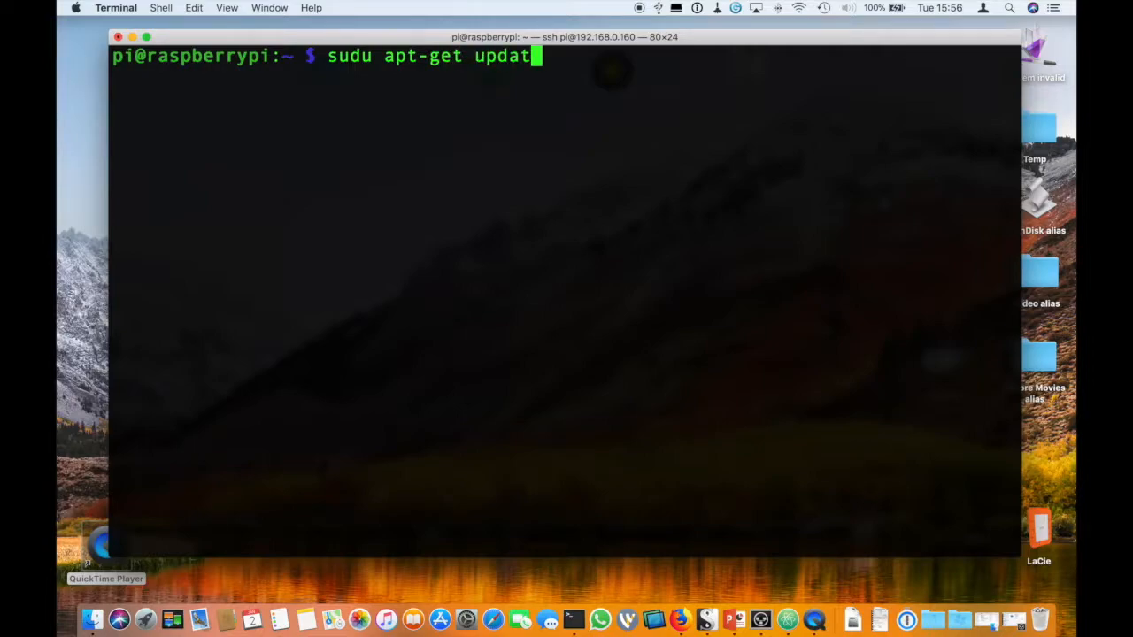
text(e)
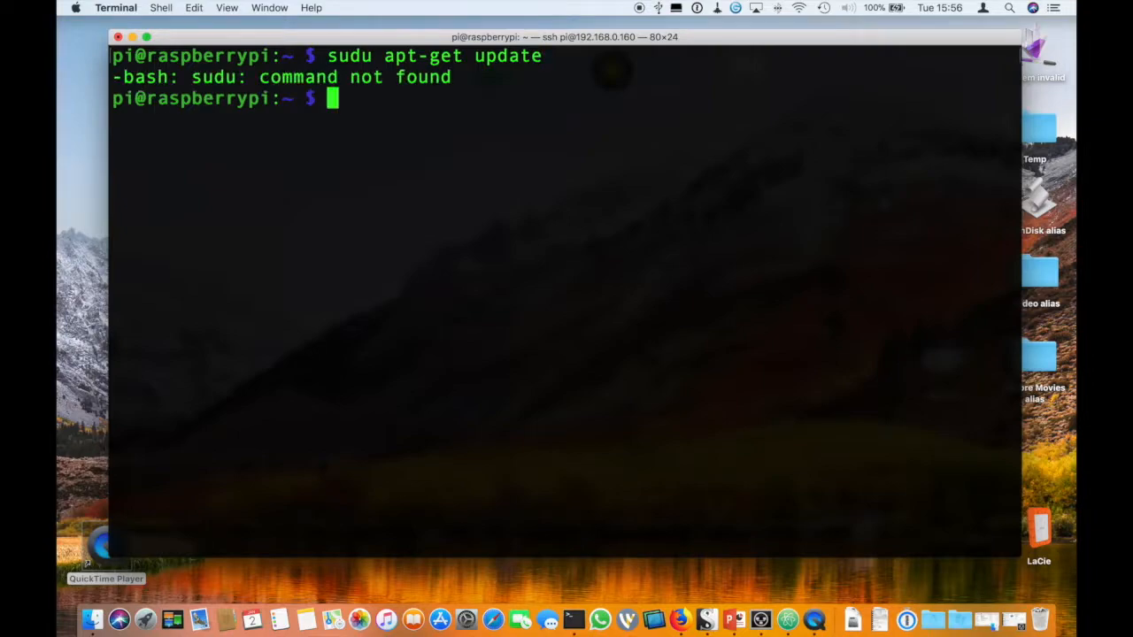
text(sudu apt-get update)
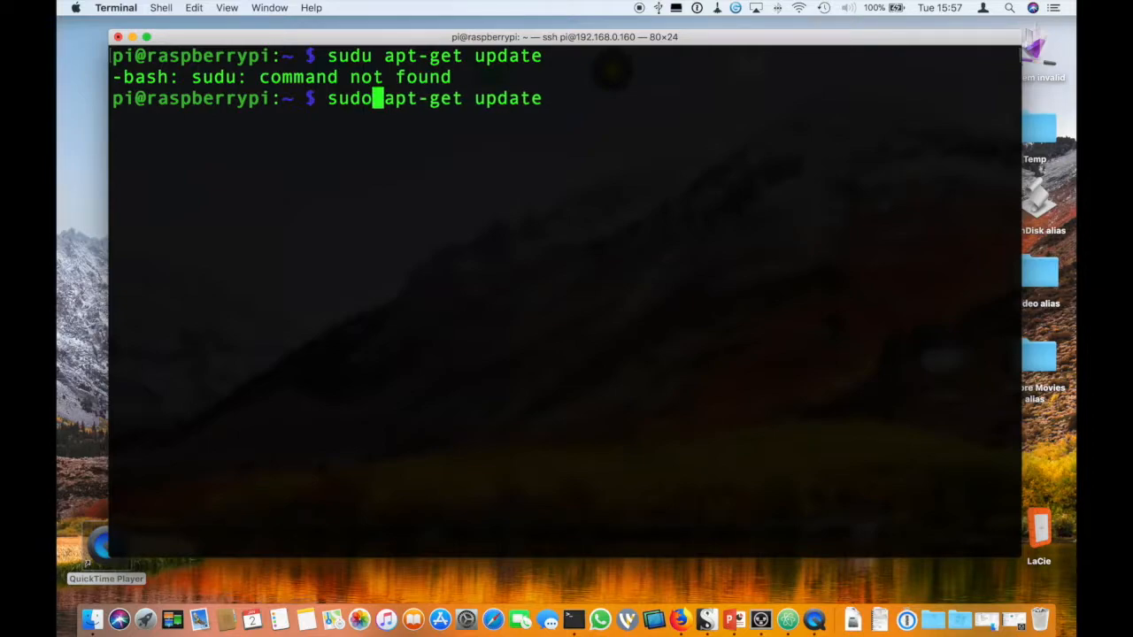
key(Return)
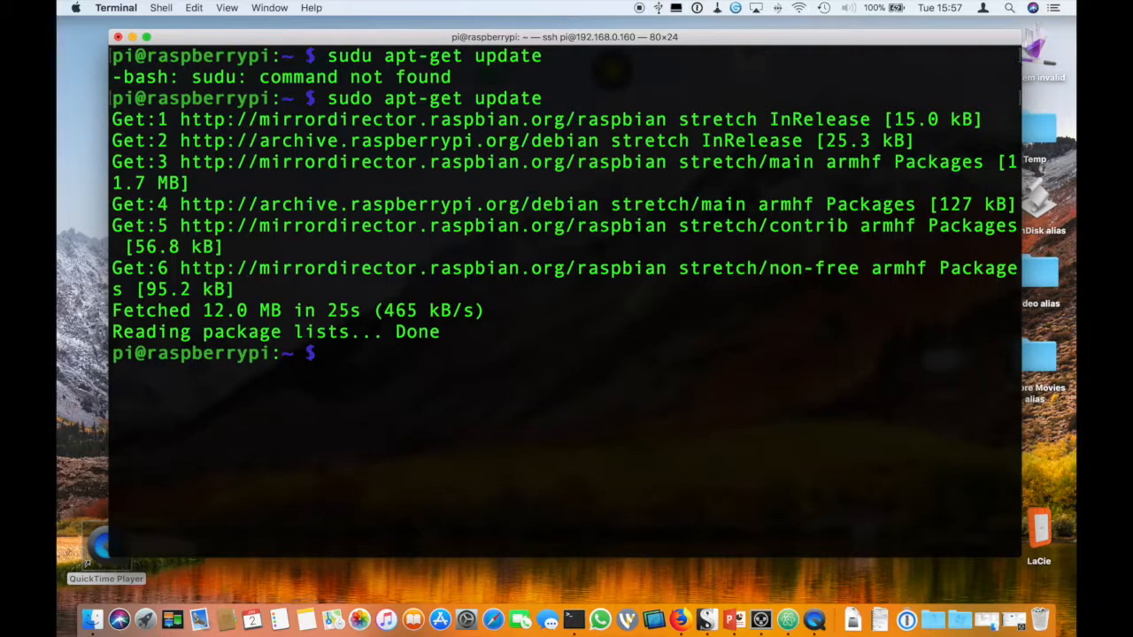
mouse_move(687, 40)
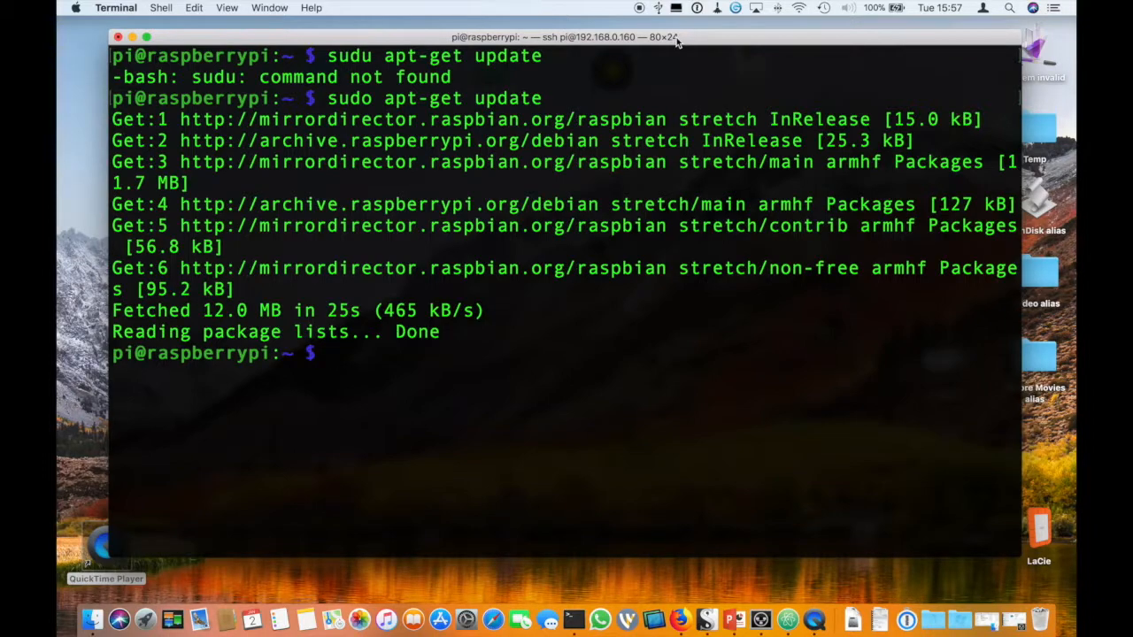
Run sudo apt-get upgrade, answer y to install the 22 upgrades, then clear the screen
text(sudo apt-get update)
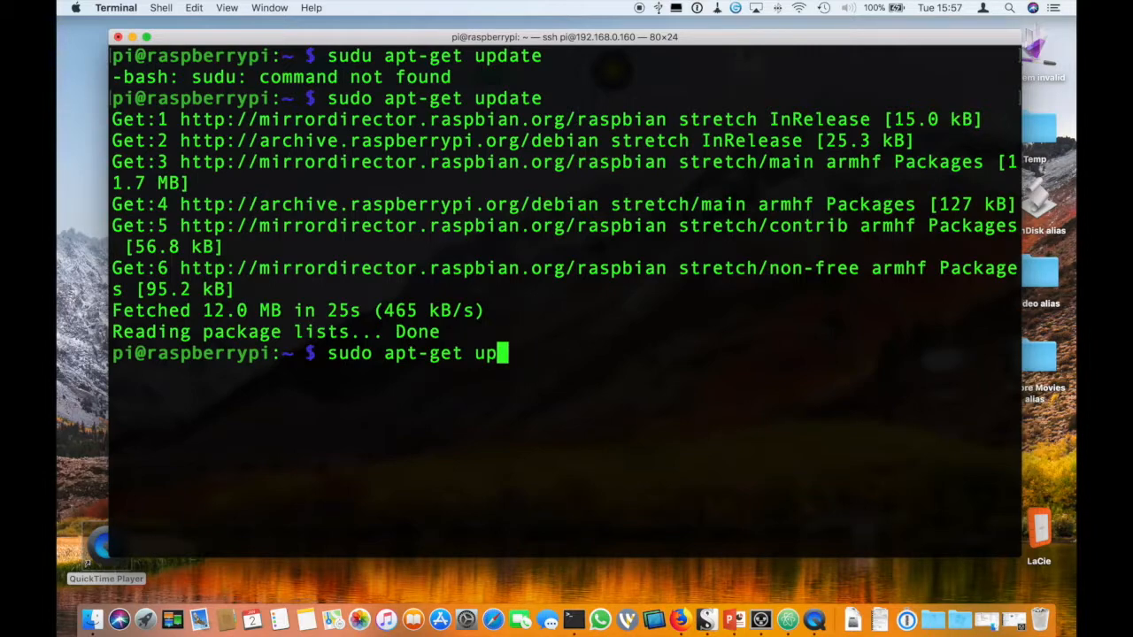
text(gr)
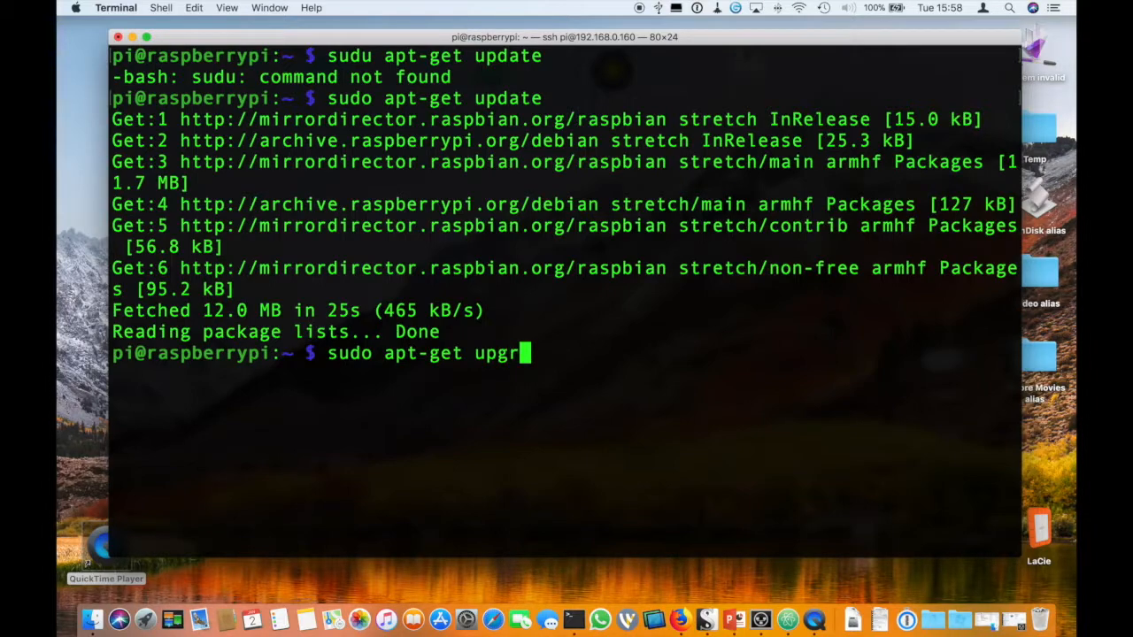
text(ade)
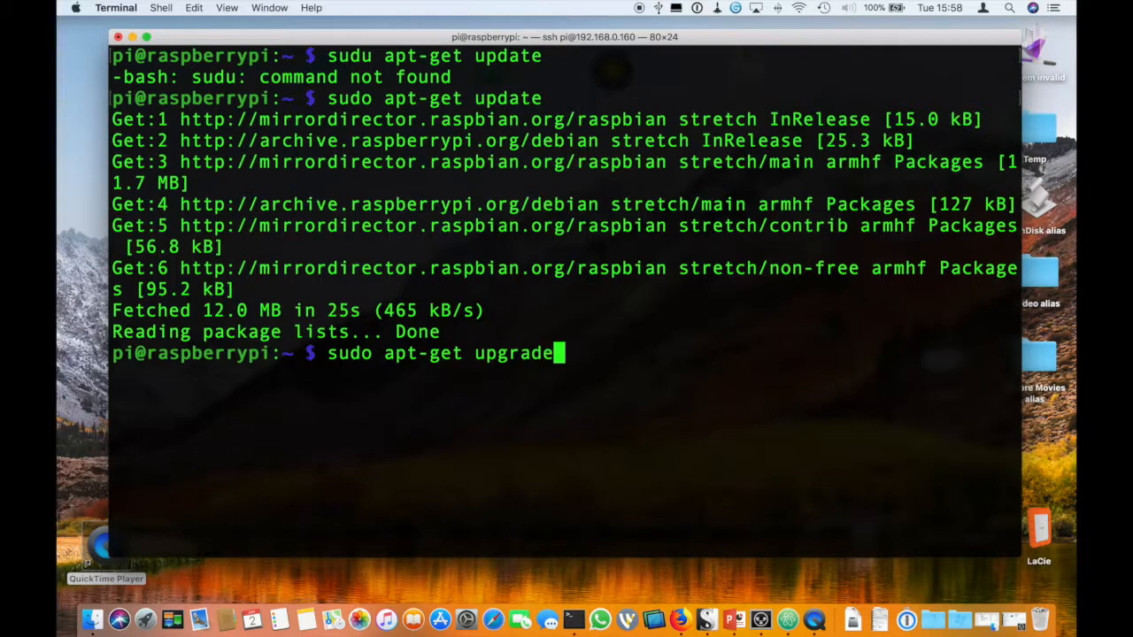
key(Return)
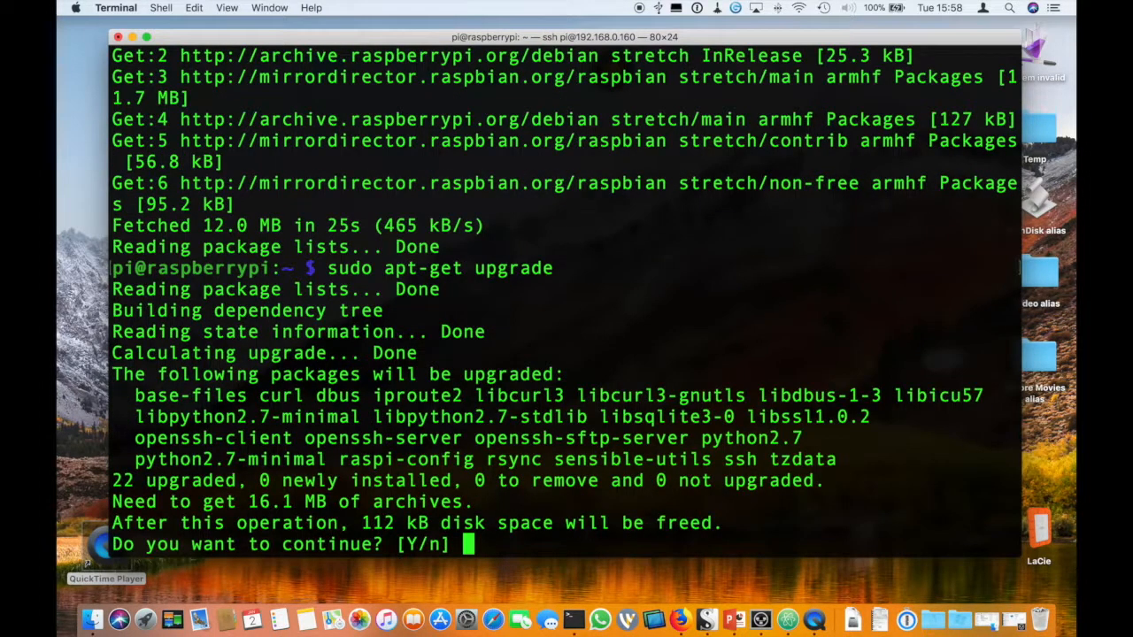
text(y)
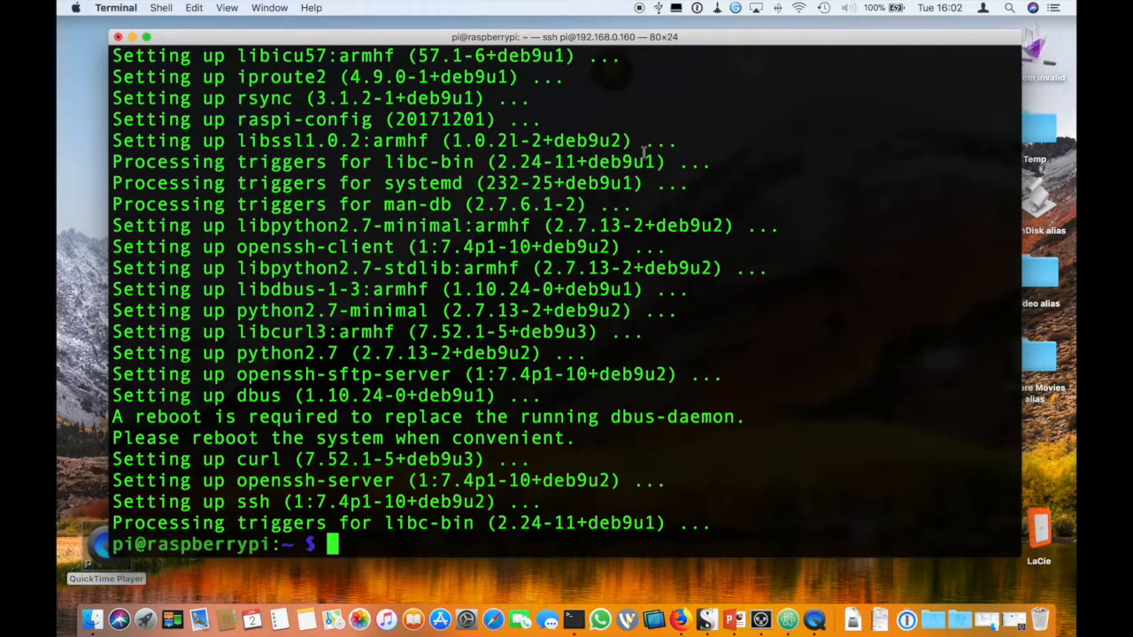
text(clear)
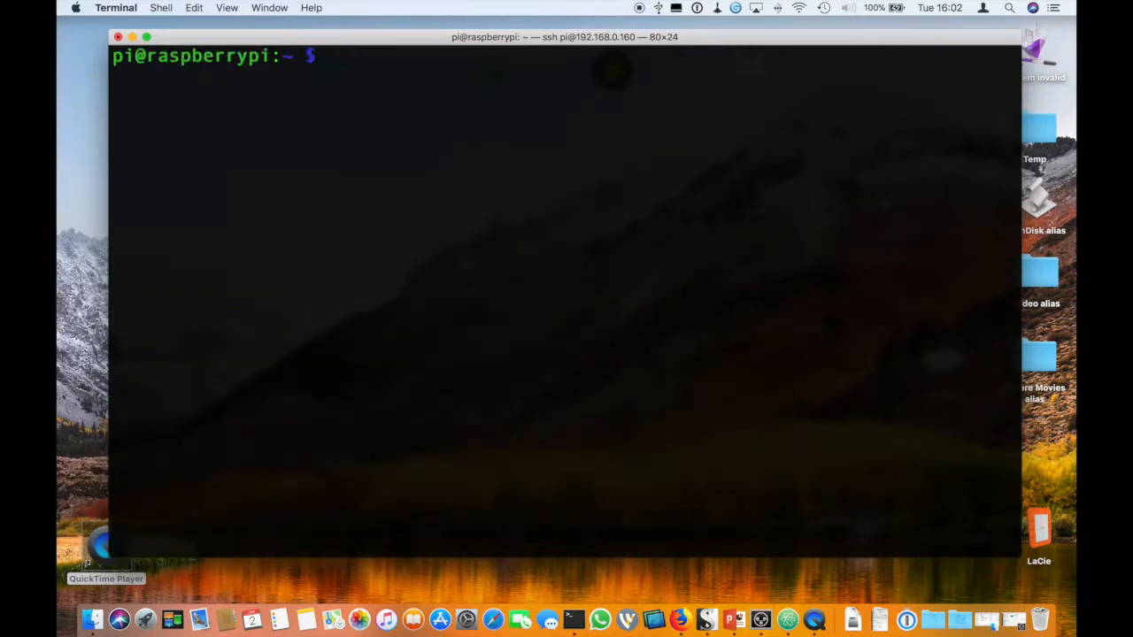
mouse_move(633, 113)
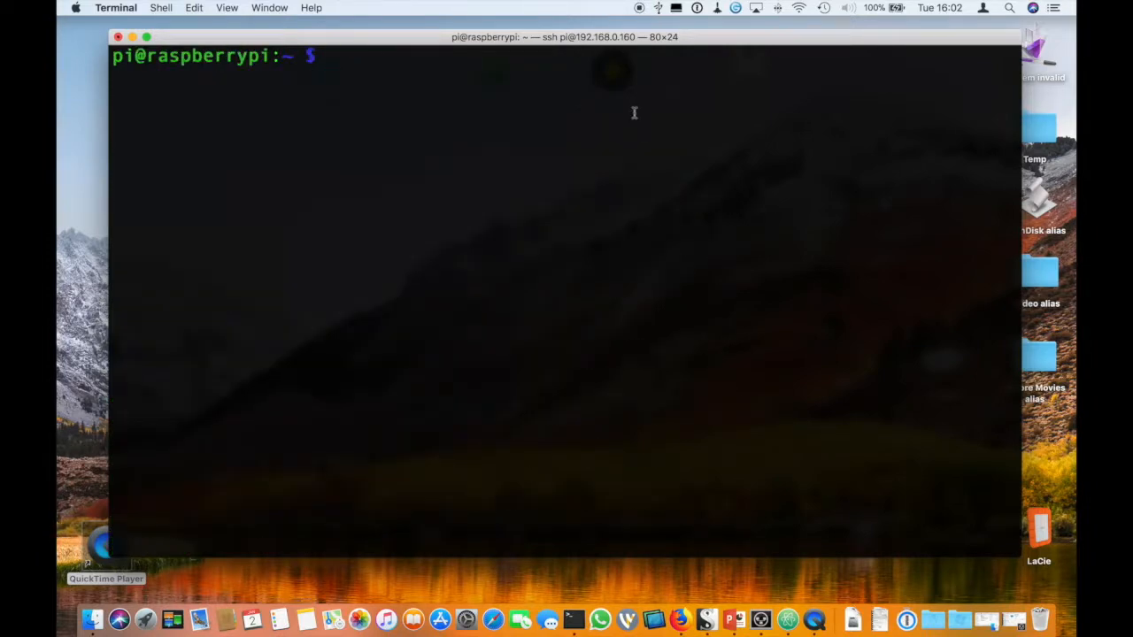
Launch the Raspberry Pi Software Configuration Tool with sudo raspi-config
text(sudo r)
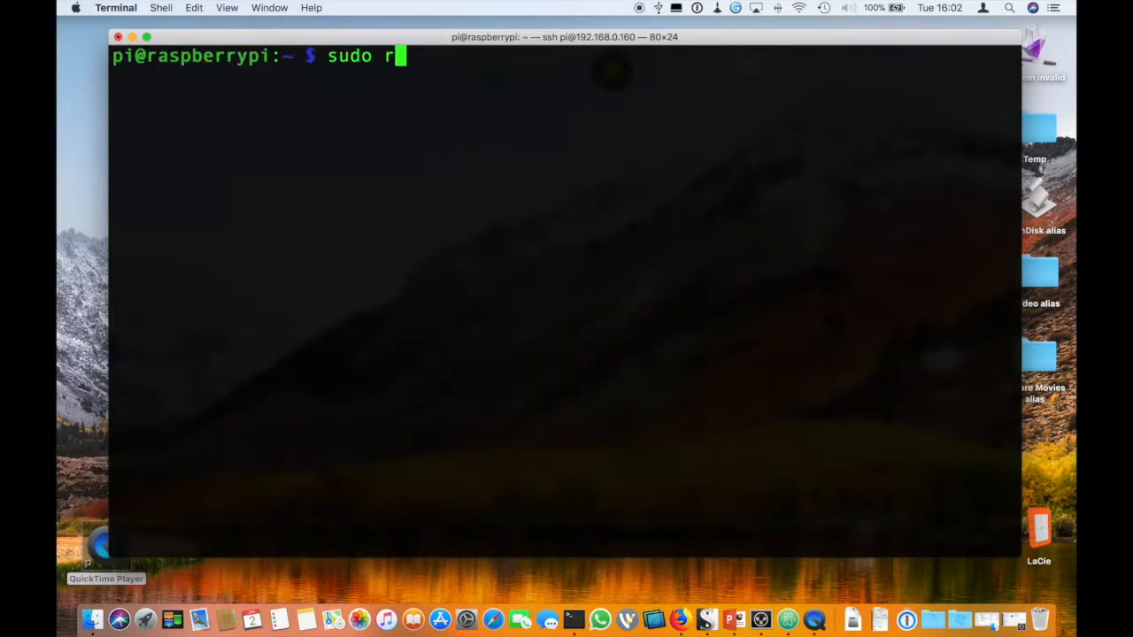
text(asp)
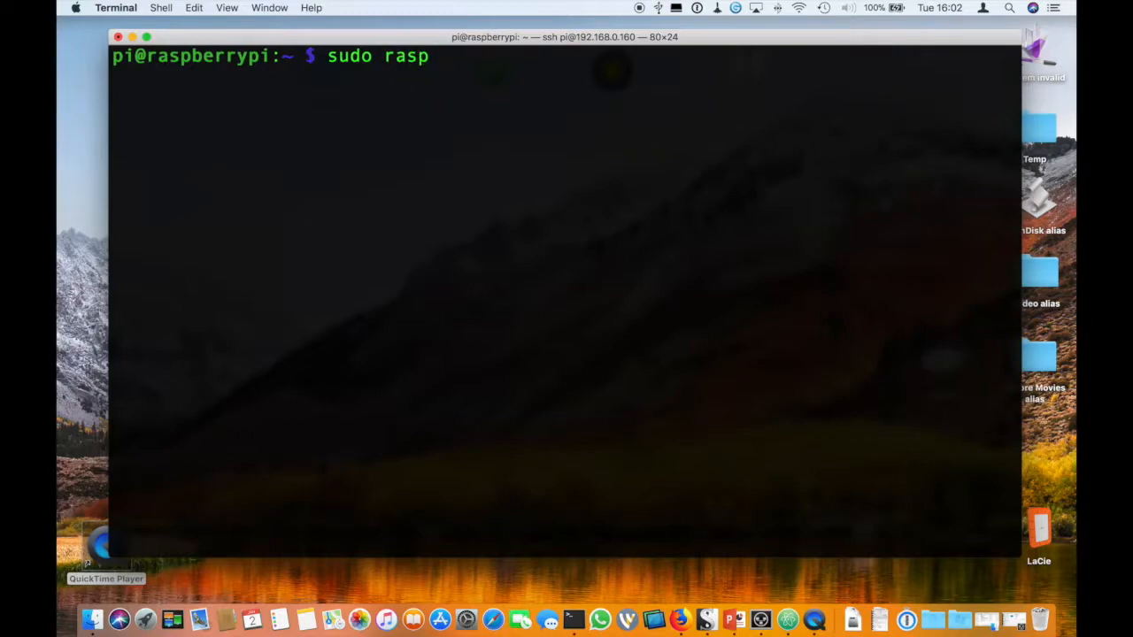
text(i-c)
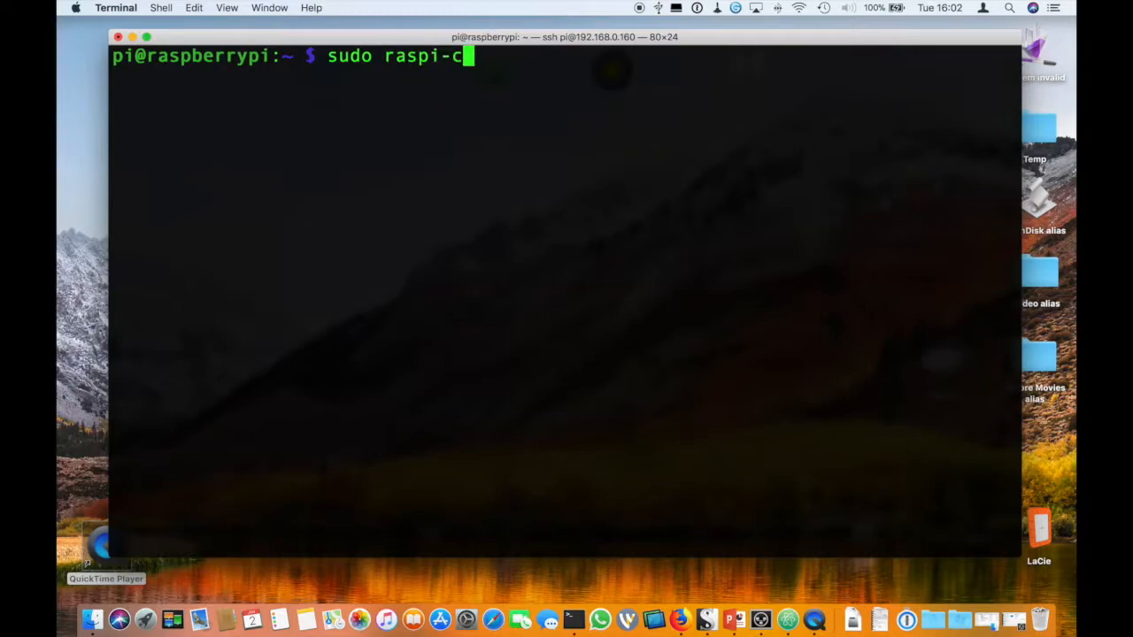
text(onfig)
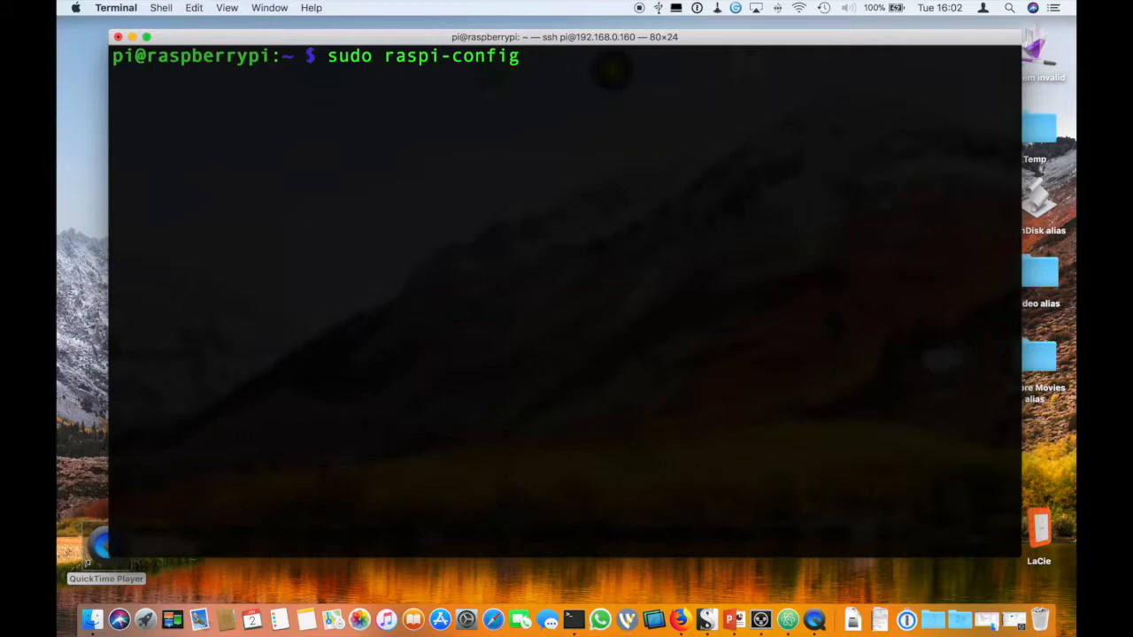
key(Return)
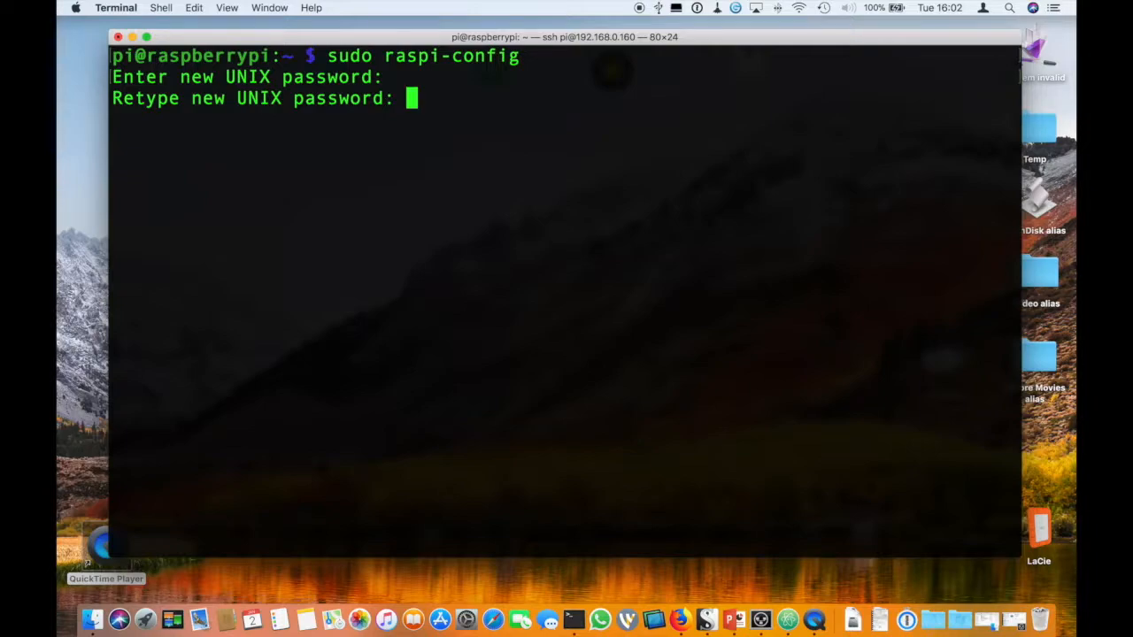
Confirm the new pi password, acknowledge the successful change, and move the selection to Finish
key(Enter)
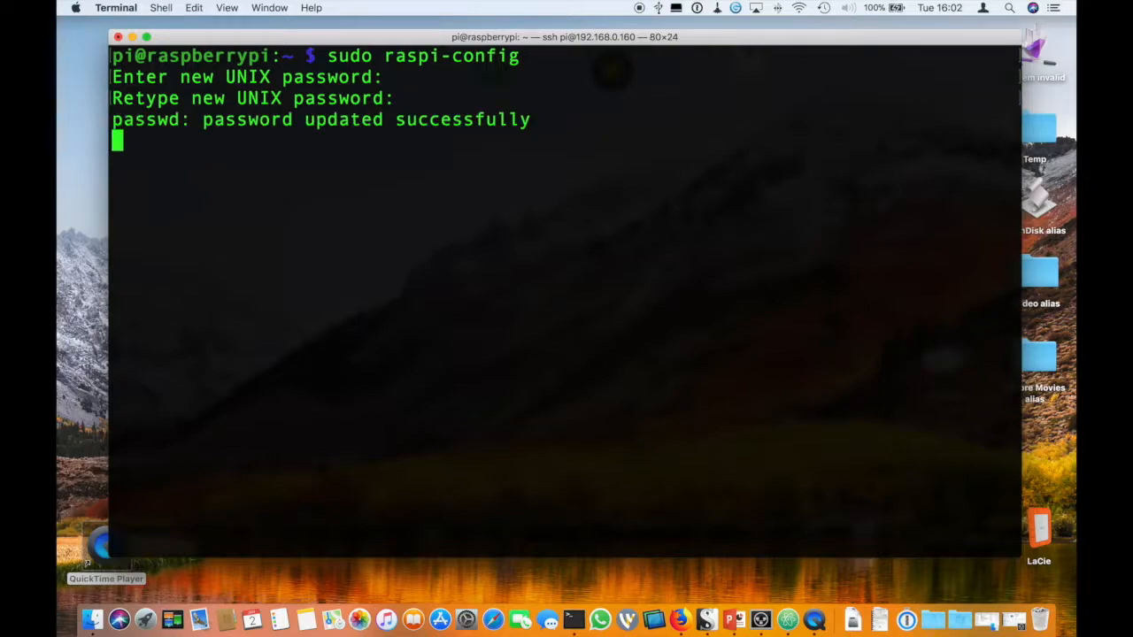
key(Enter)
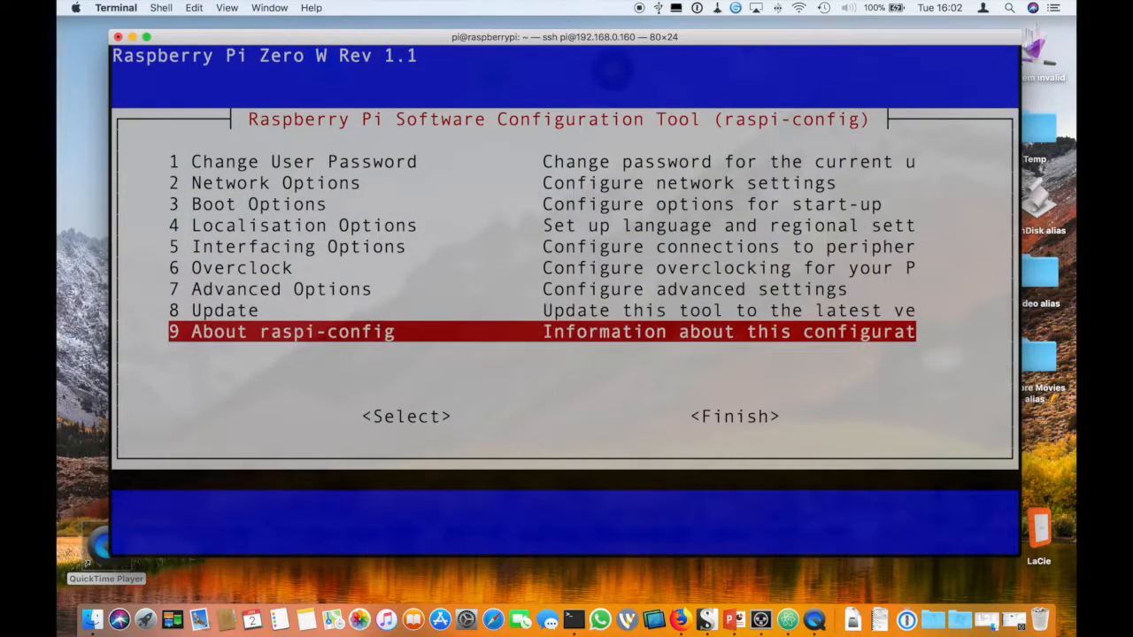
key(Tab)
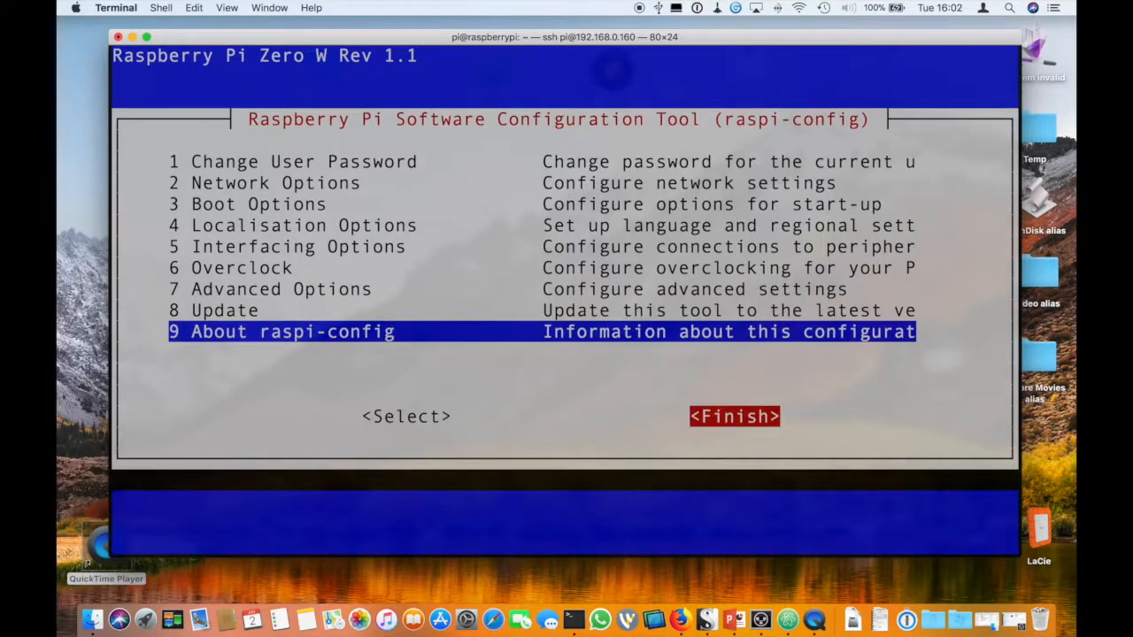